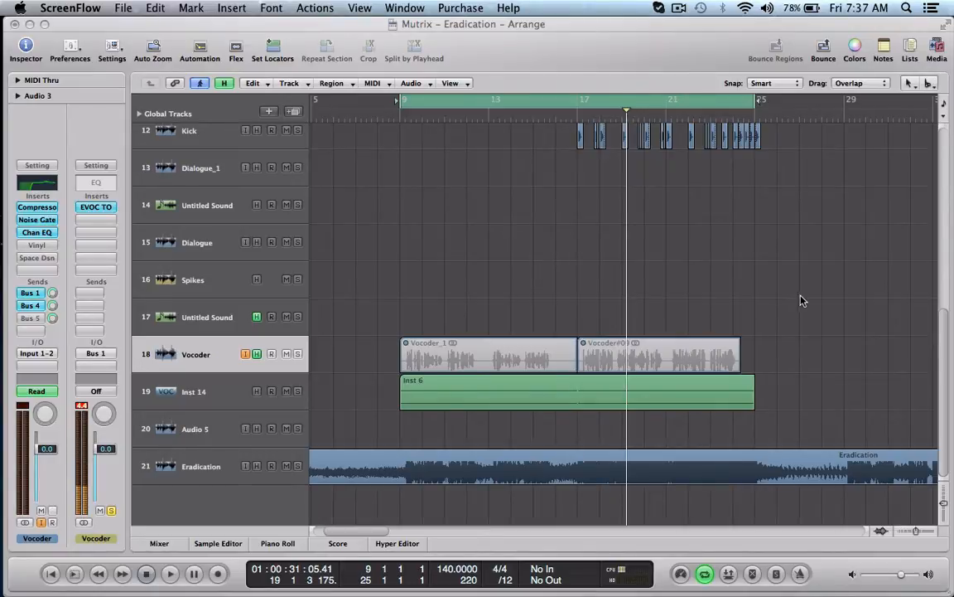
{"action": "mouse_move", "coordinate": [744, 312]}
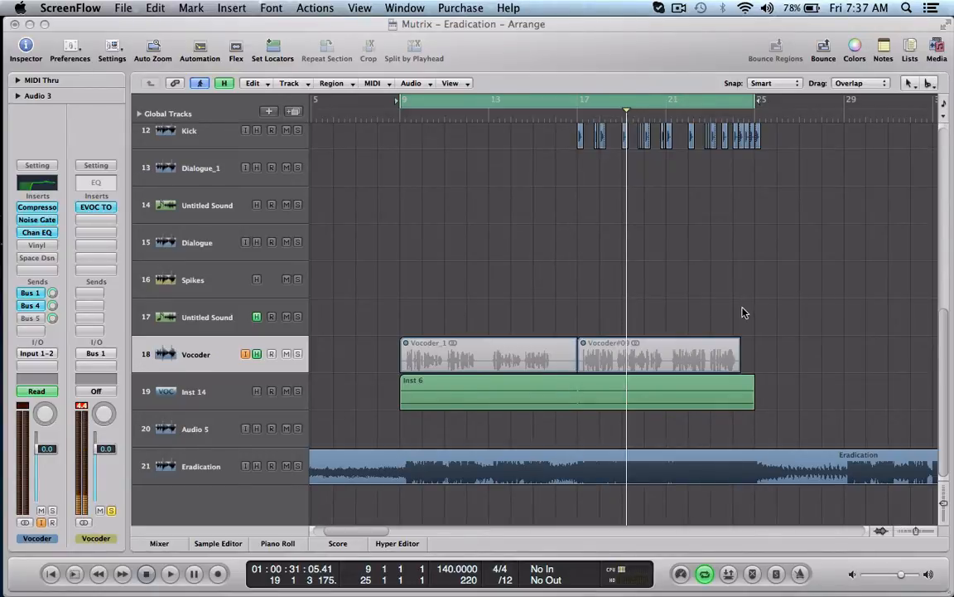
{"action": "mouse_move", "coordinate": [366, 319]}
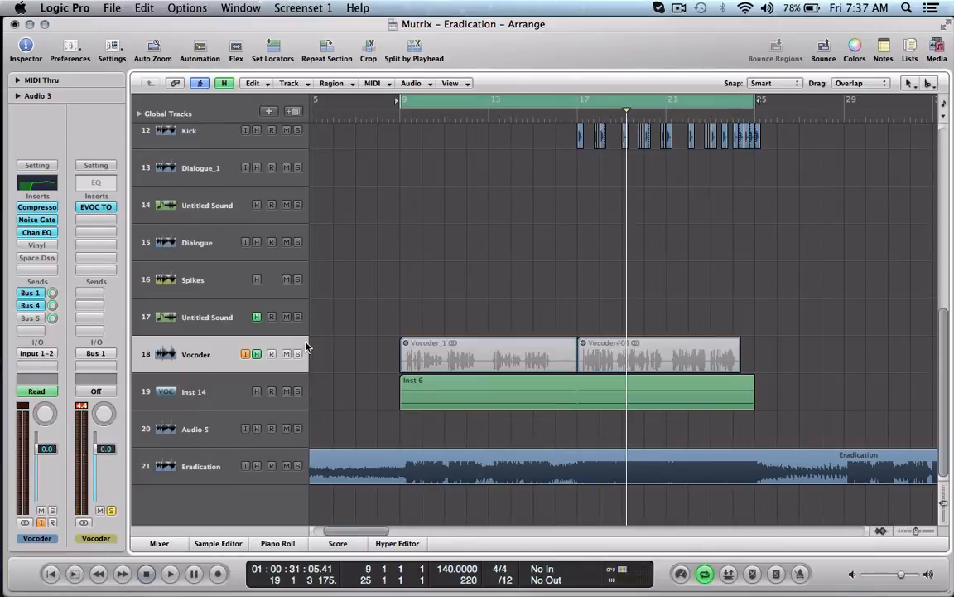
{"action": "mouse_move", "coordinate": [220, 392]}
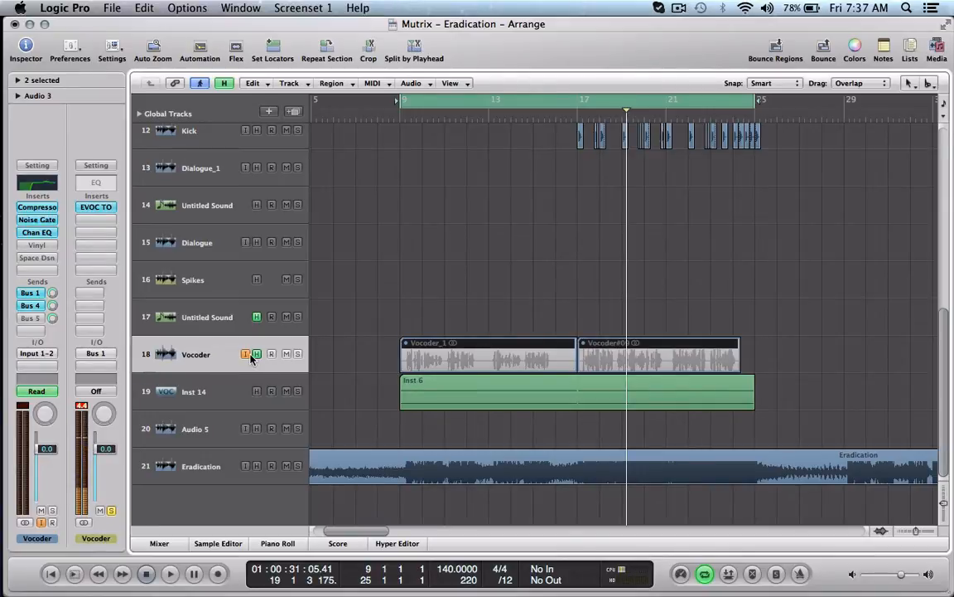
{"action": "mouse_move", "coordinate": [246, 353]}
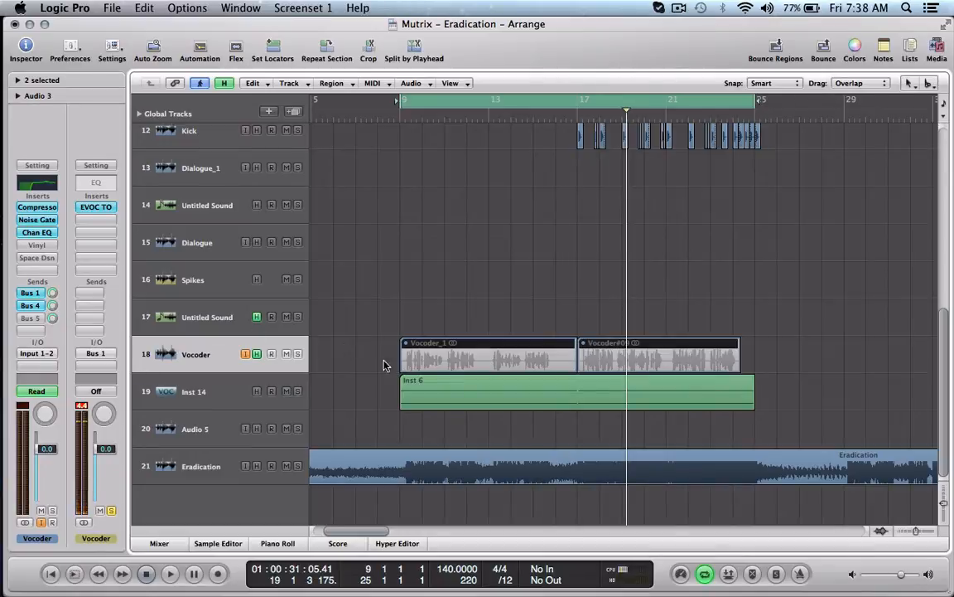
{"action": "mouse_move", "coordinate": [423, 335]}
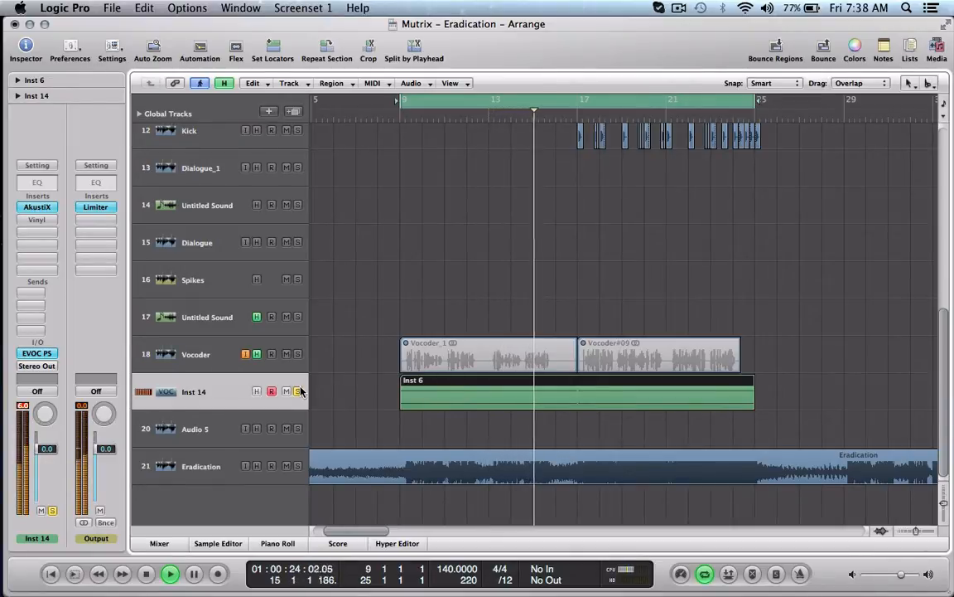
- Take the Inst 14 track out of solo
{"action": "left_click", "coordinate": [169, 574]}
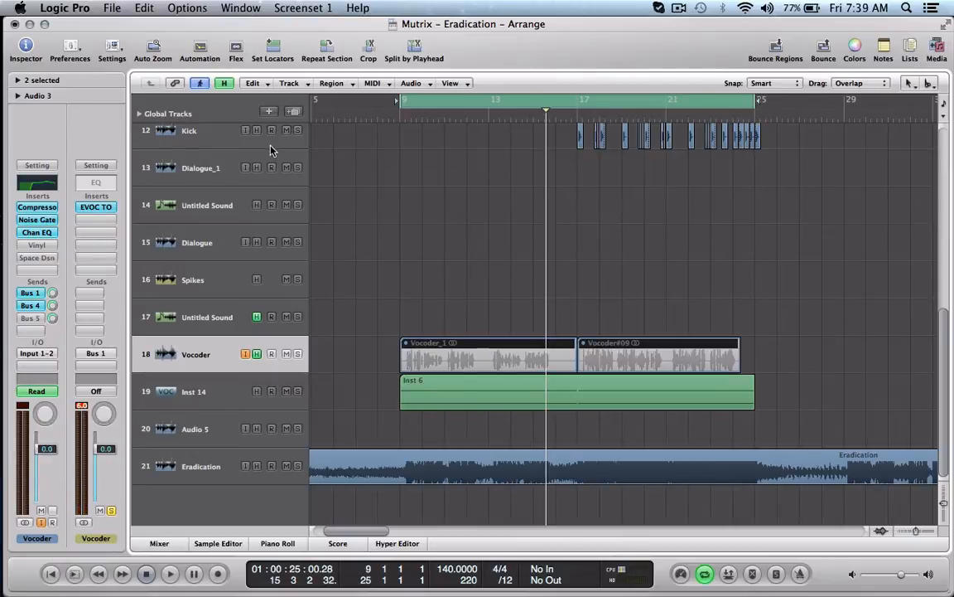
{"action": "mouse_move", "coordinate": [269, 119]}
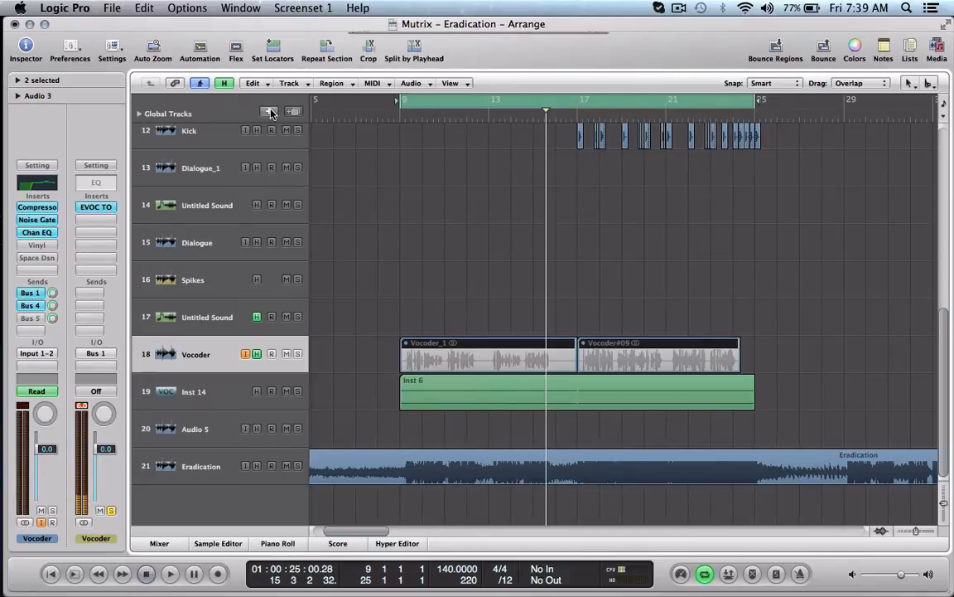
- Set up a new Audio track as Mono, checking Input 1 and Output 1–2 settings
{"action": "left_click", "coordinate": [268, 112]}
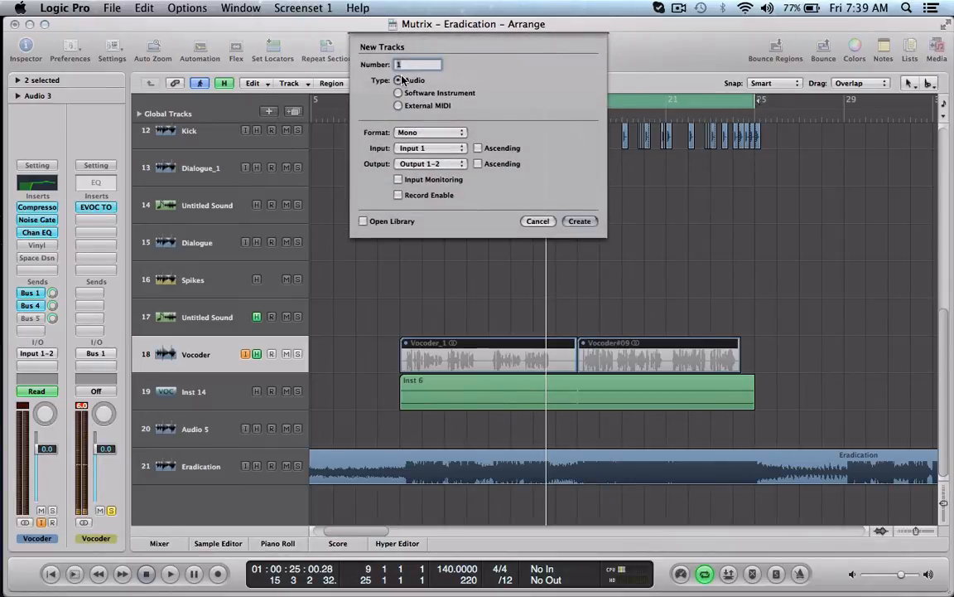
{"action": "left_click", "coordinate": [431, 132]}
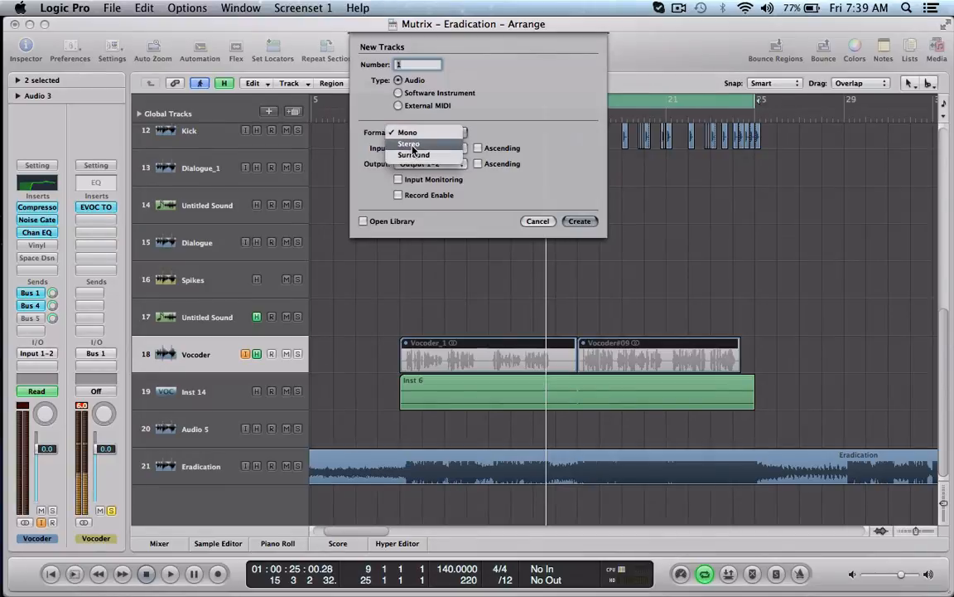
{"action": "left_click", "coordinate": [407, 132]}
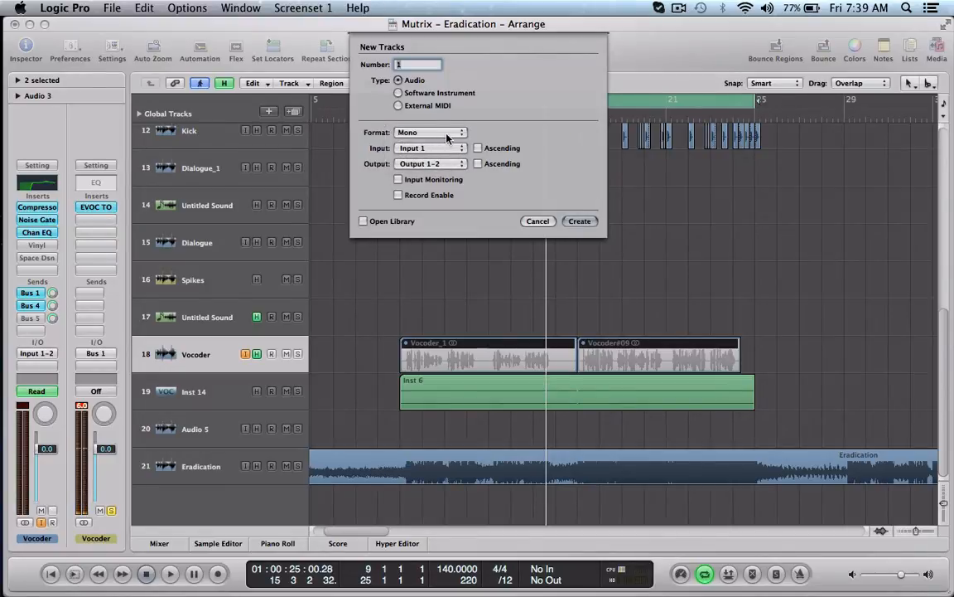
{"action": "left_click", "coordinate": [430, 133]}
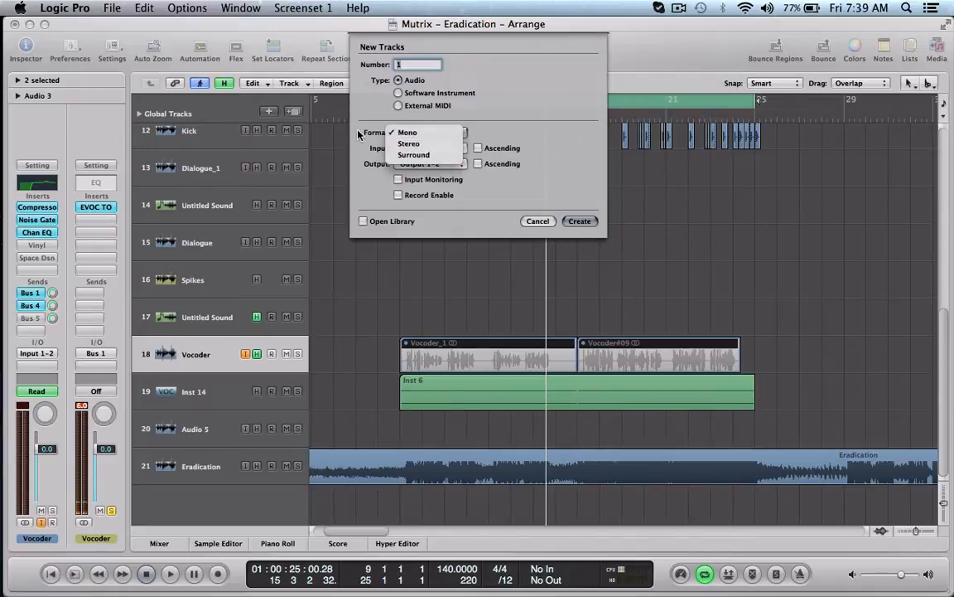
{"action": "left_click", "coordinate": [407, 131]}
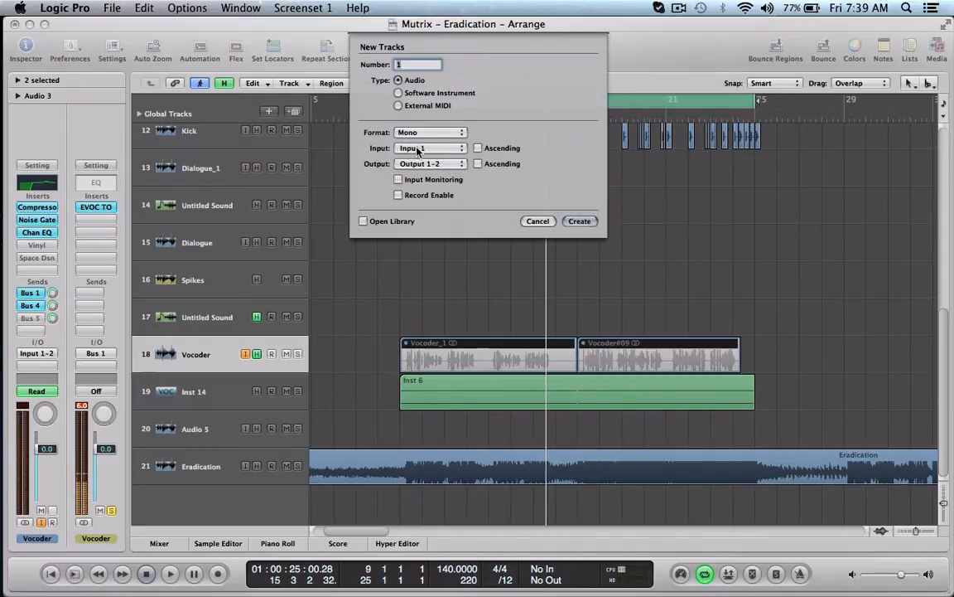
{"action": "left_click", "coordinate": [431, 148]}
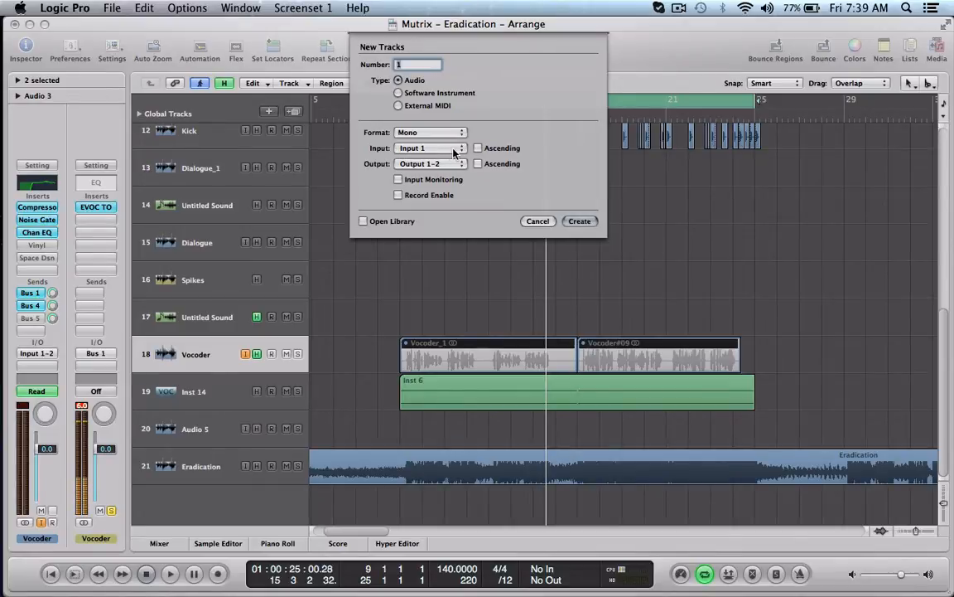
{"action": "left_click", "coordinate": [431, 148]}
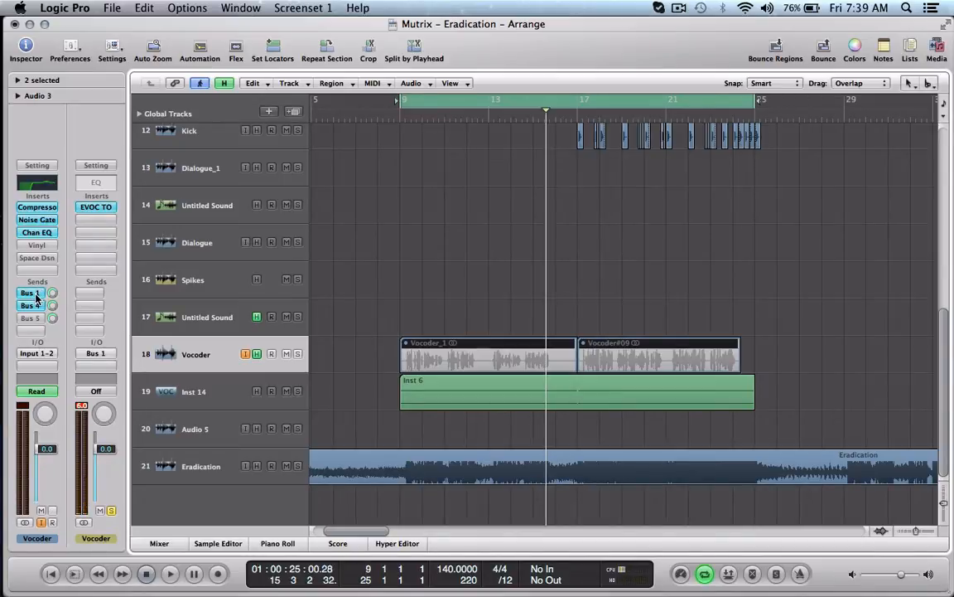
- Inspect the Vocoder track's sends and route its third send slot to Bus 1
{"action": "left_click", "coordinate": [29, 292]}
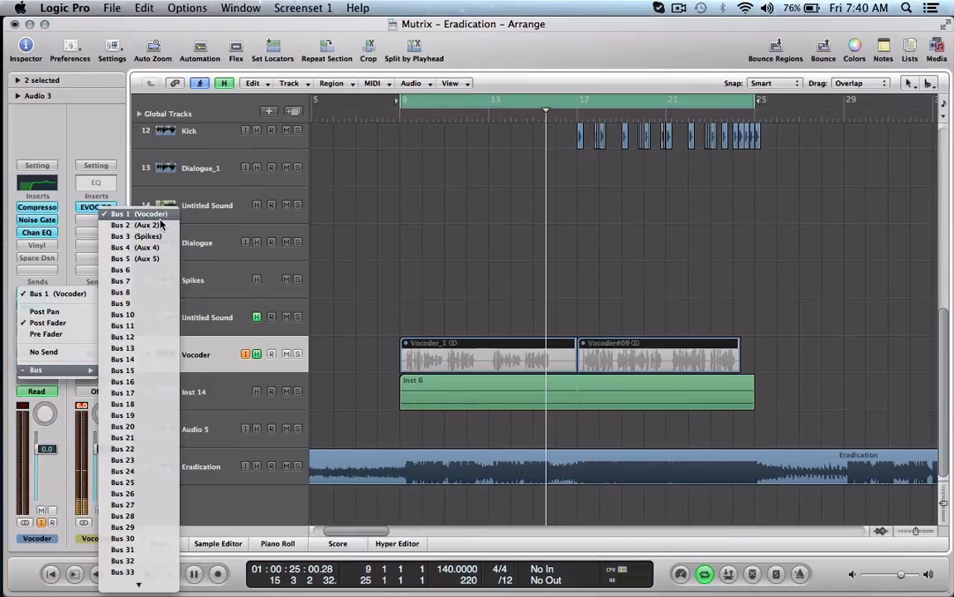
{"action": "left_click", "coordinate": [135, 247]}
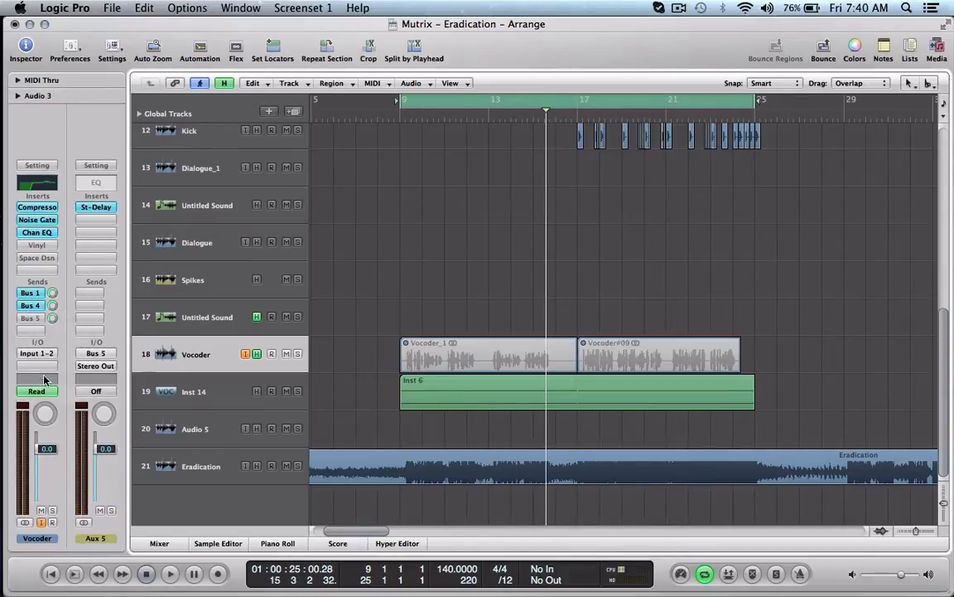
{"action": "left_click", "coordinate": [37, 343]}
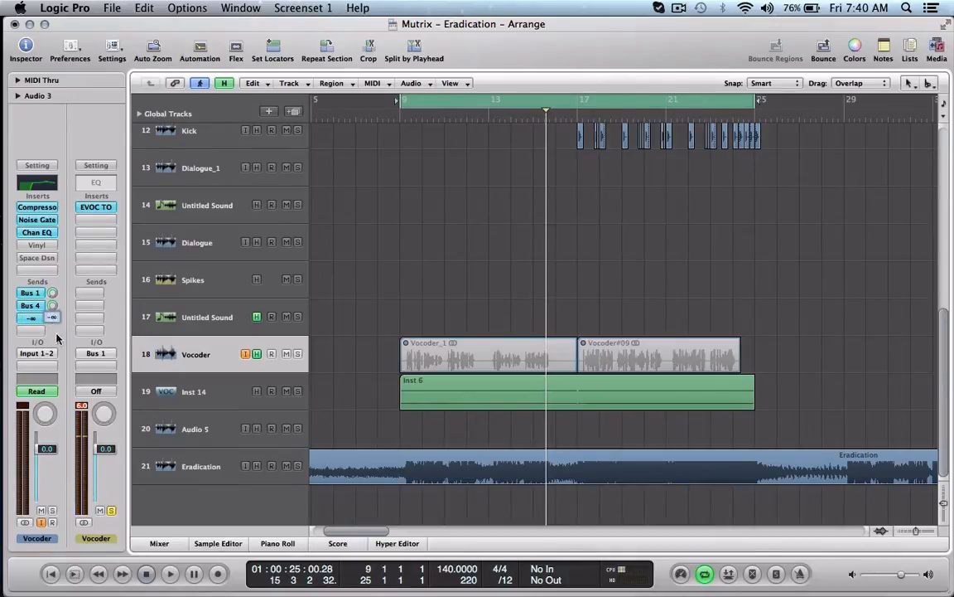
{"action": "left_click", "coordinate": [31, 318]}
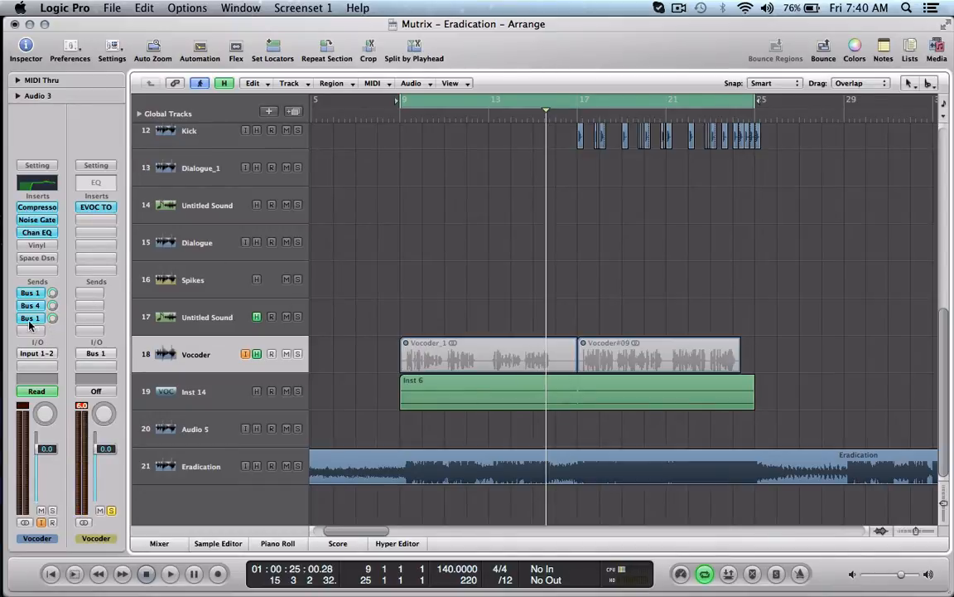
{"action": "left_click", "coordinate": [30, 318]}
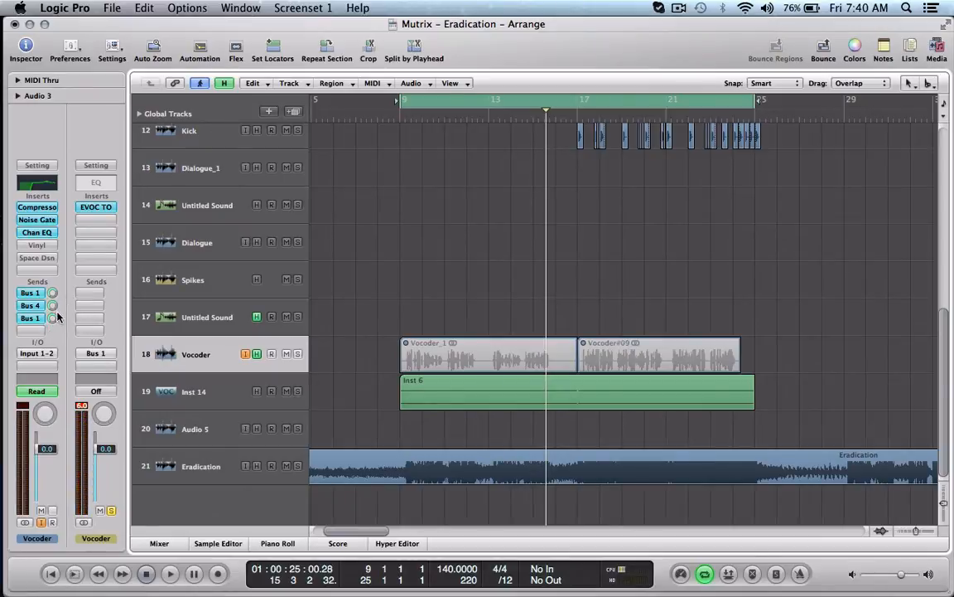
- Set the Vocoder's third send to No Send and confirm Output is No Output
{"action": "left_click", "coordinate": [30, 304]}
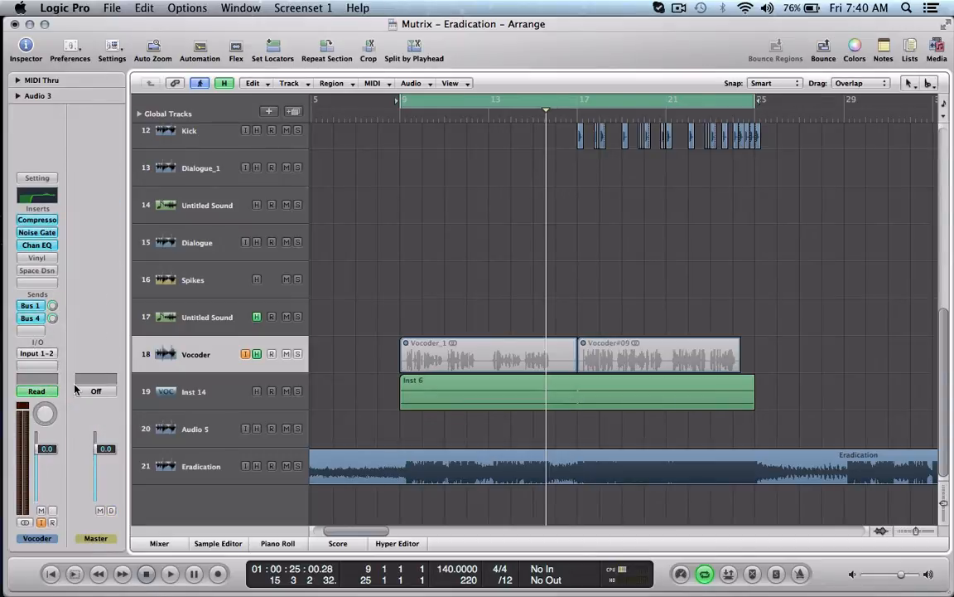
{"action": "left_click", "coordinate": [36, 353]}
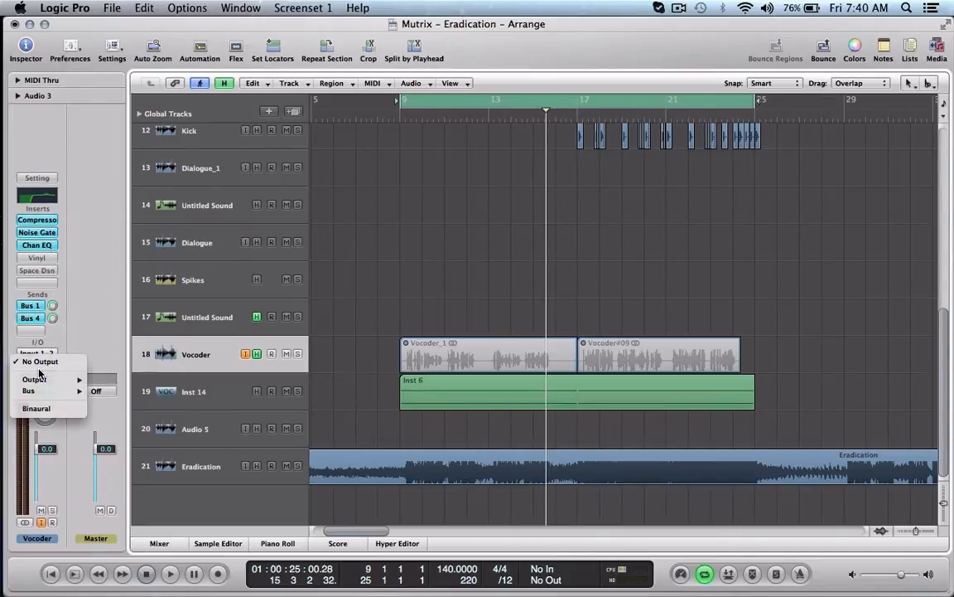
{"action": "mouse_move", "coordinate": [34, 379]}
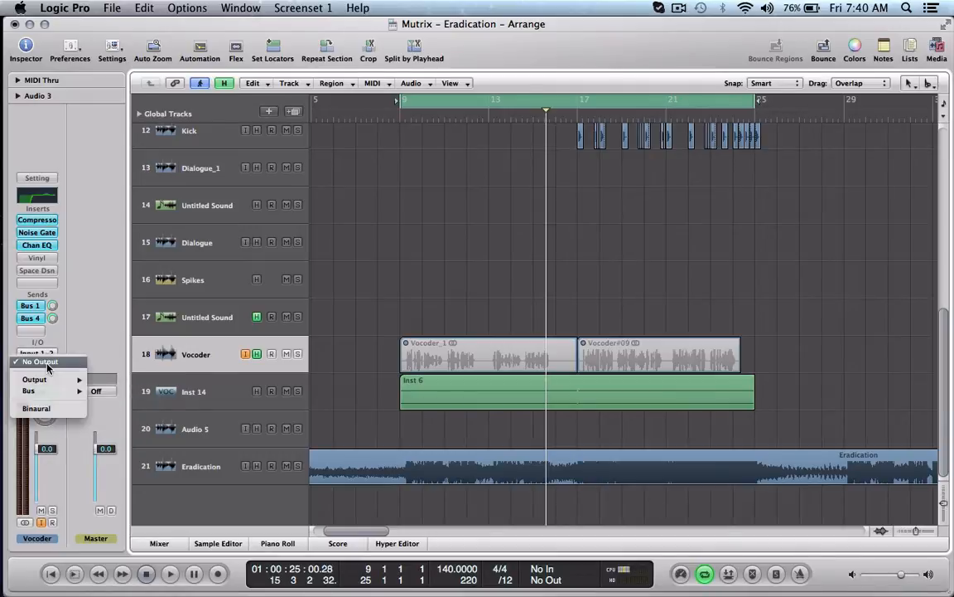
{"action": "mouse_move", "coordinate": [43, 366]}
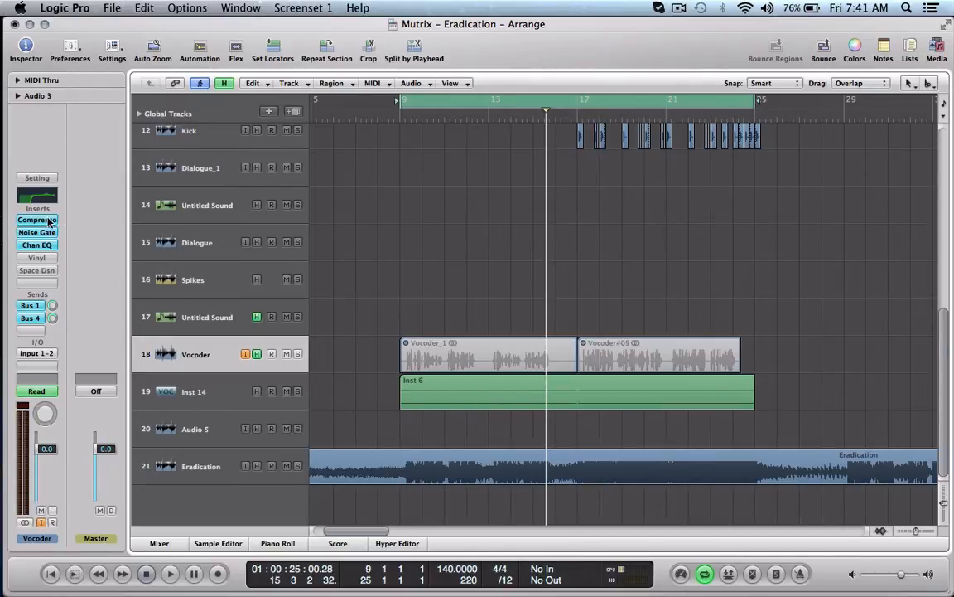
{"action": "mouse_move", "coordinate": [41, 243]}
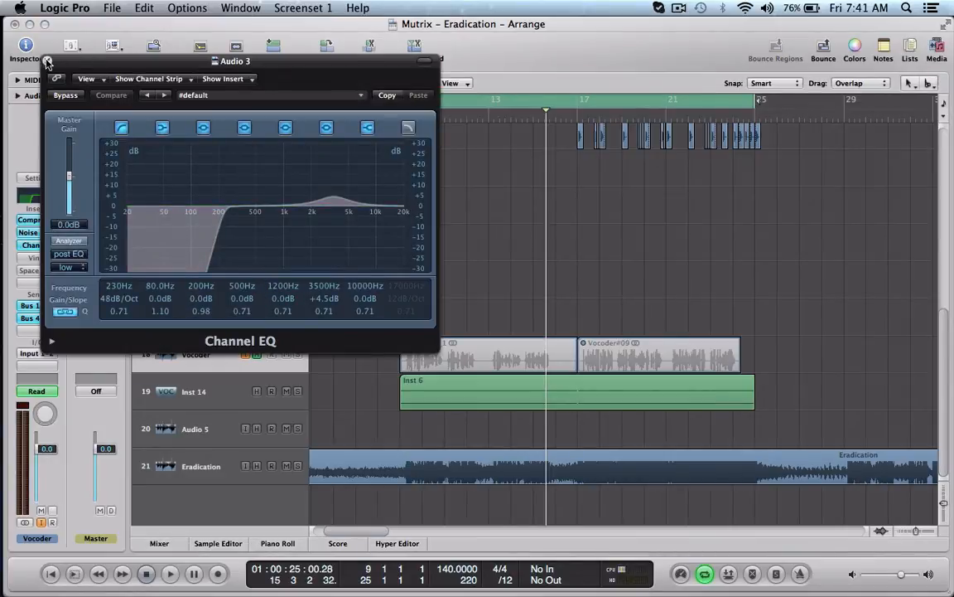
- Close the Vocoder track's Channel EQ and Compressor plug-in windows
{"action": "left_click", "coordinate": [37, 220]}
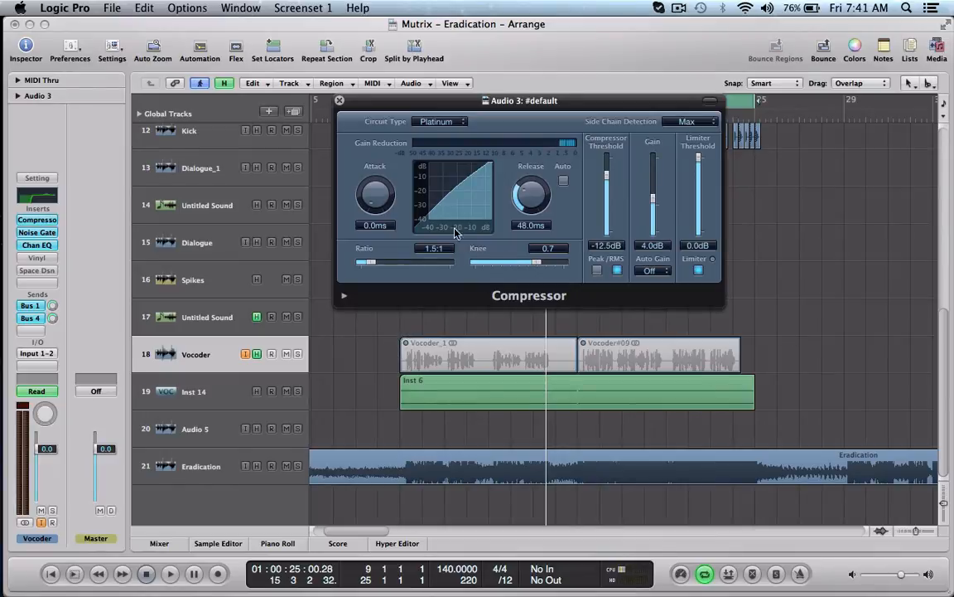
{"action": "left_click", "coordinate": [339, 100]}
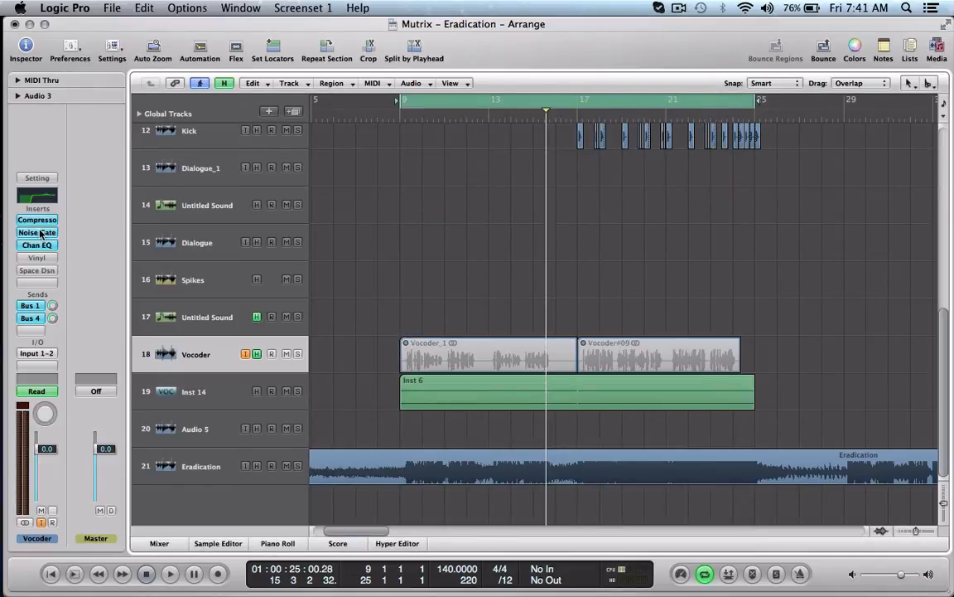
{"action": "mouse_move", "coordinate": [36, 232]}
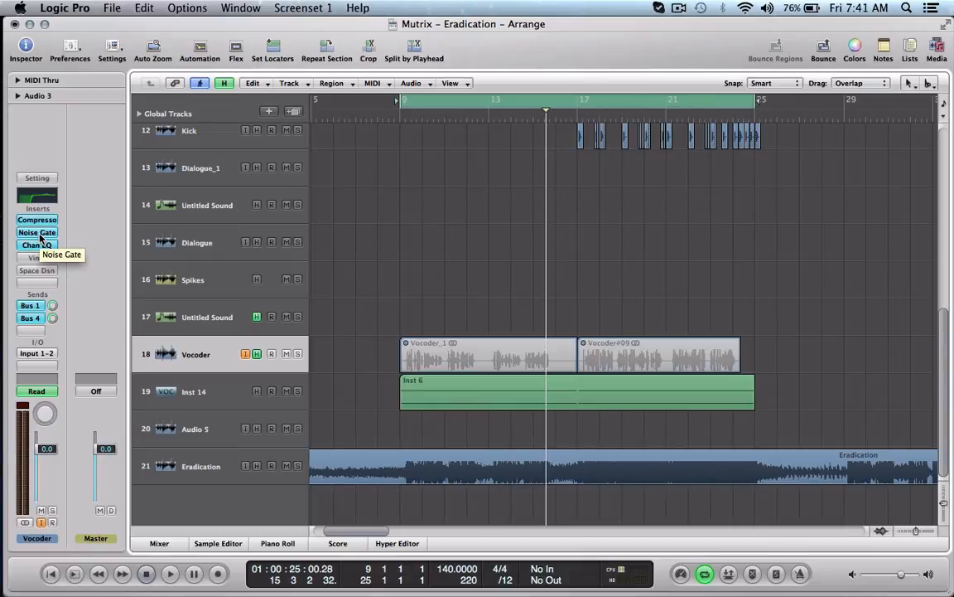
{"action": "left_click", "coordinate": [37, 232]}
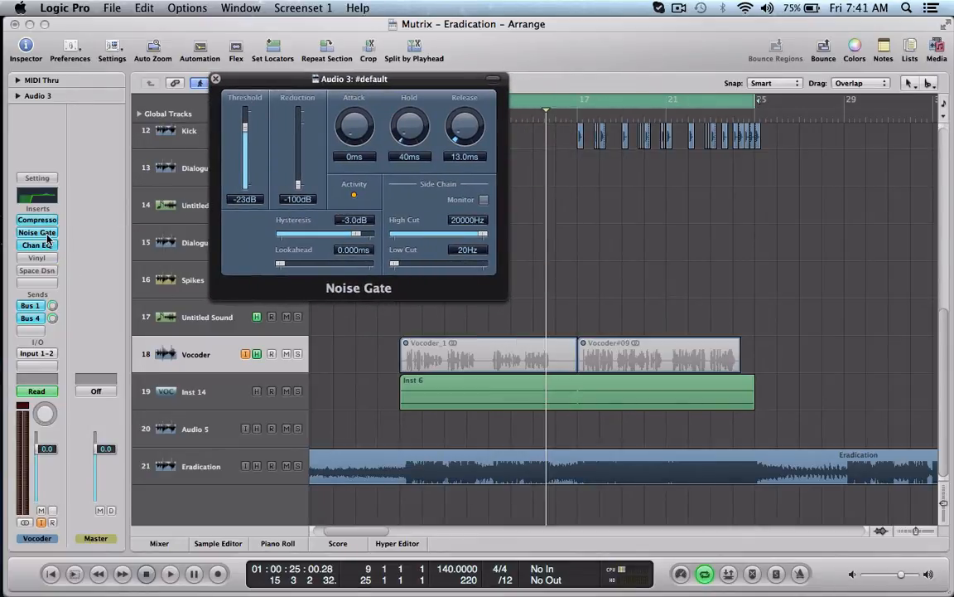
{"action": "left_click", "coordinate": [36, 220]}
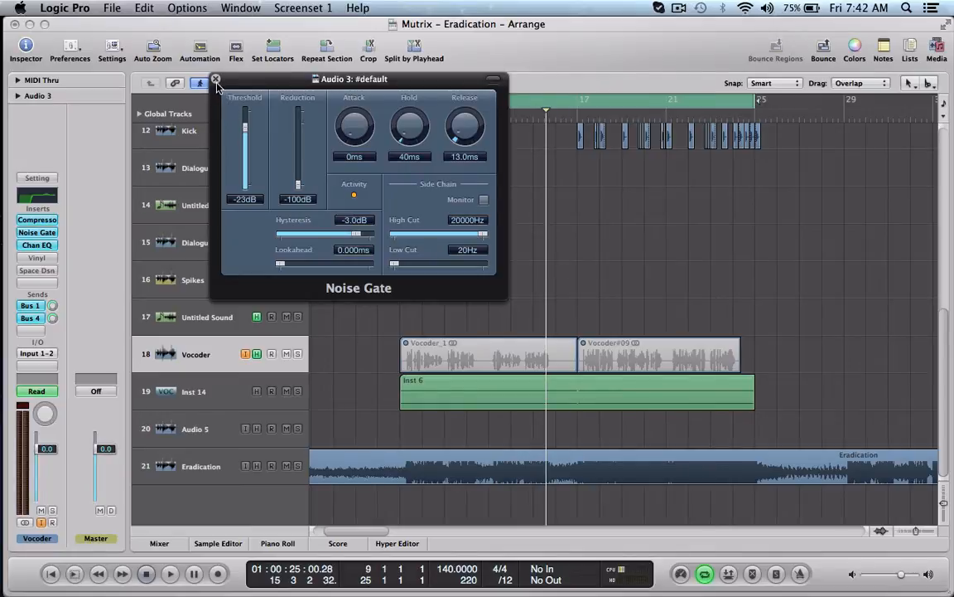
{"action": "left_click", "coordinate": [216, 79]}
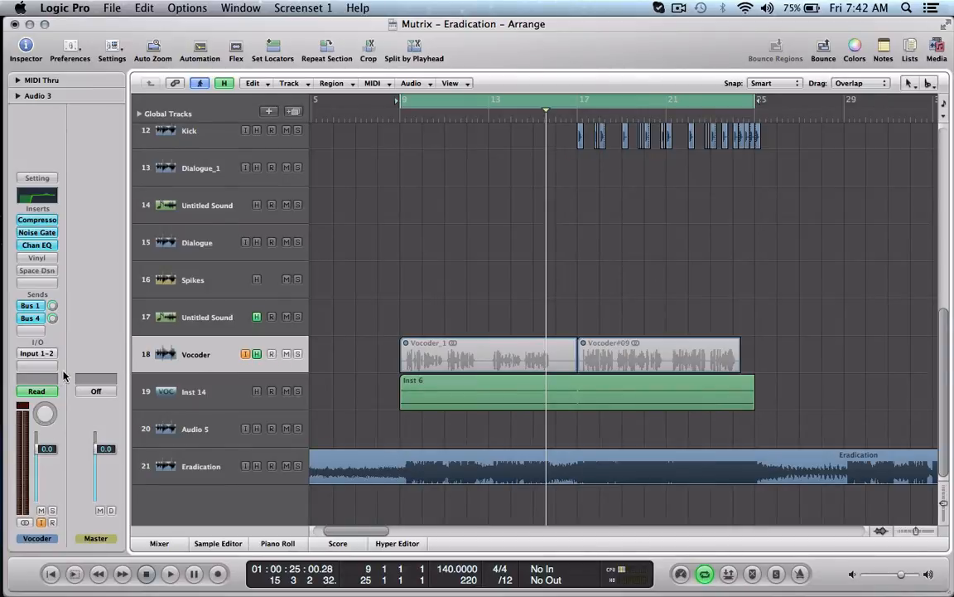
{"action": "left_click", "coordinate": [36, 352]}
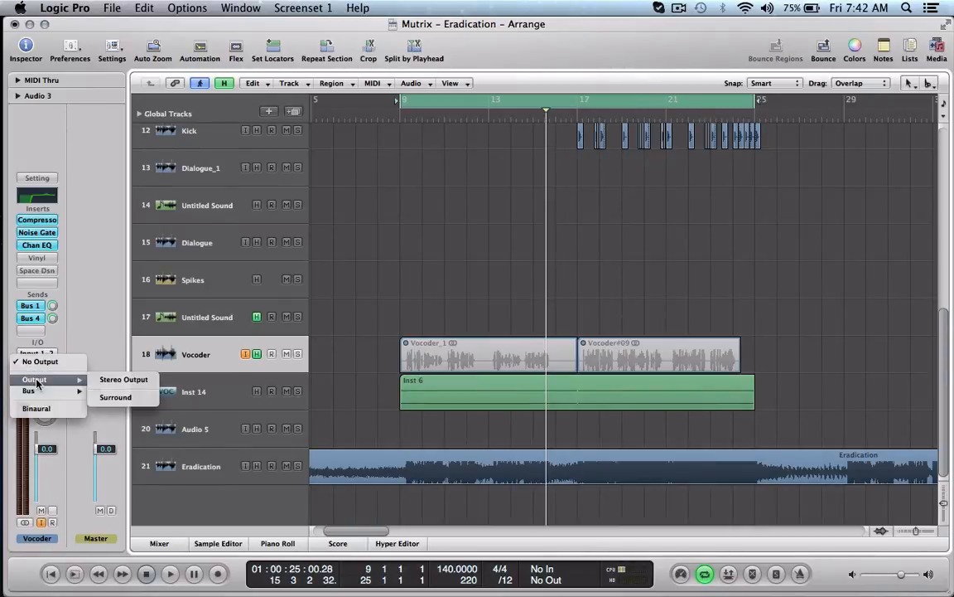
{"action": "left_click", "coordinate": [124, 379]}
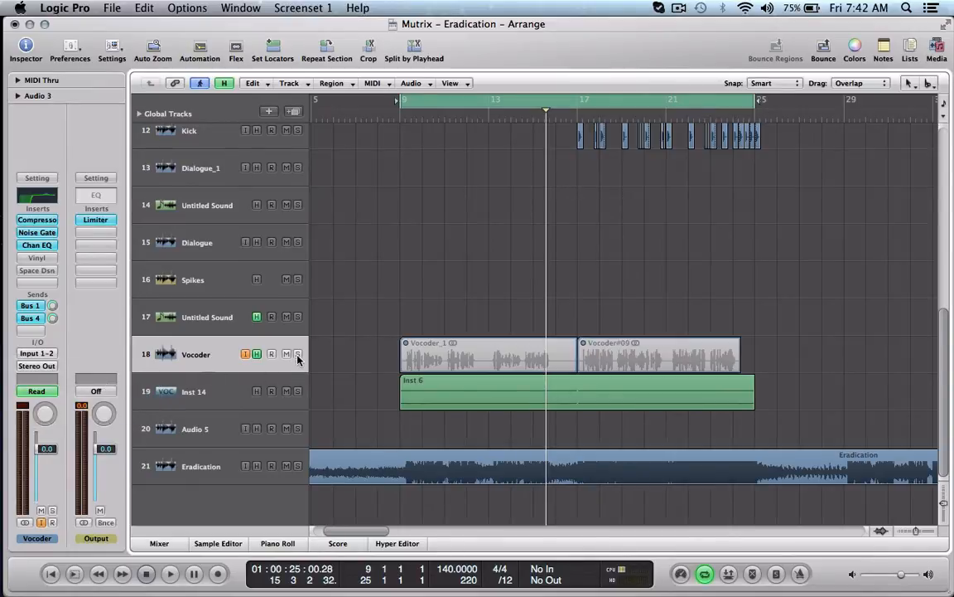
{"action": "left_click", "coordinate": [298, 354]}
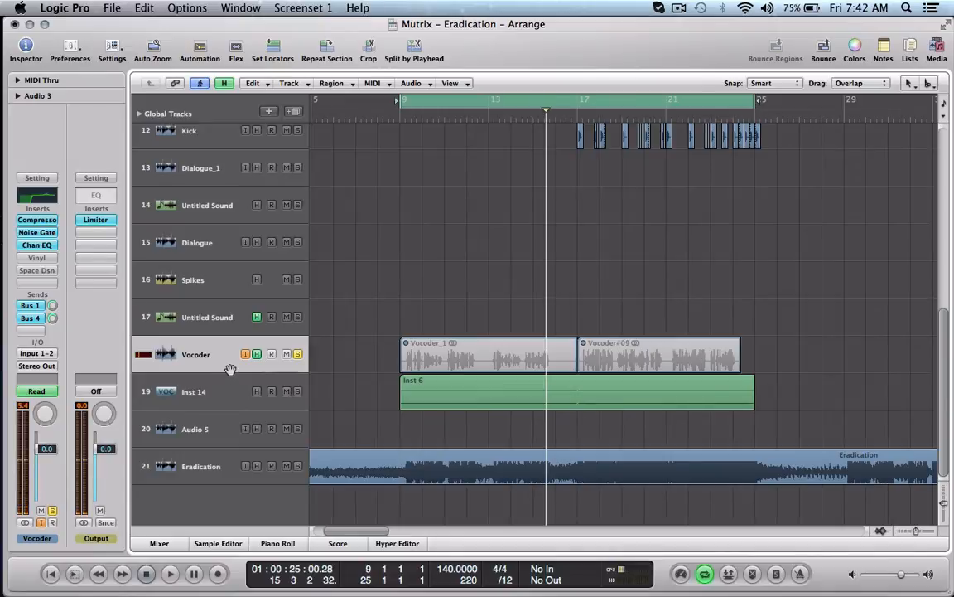
{"action": "mouse_move", "coordinate": [231, 369]}
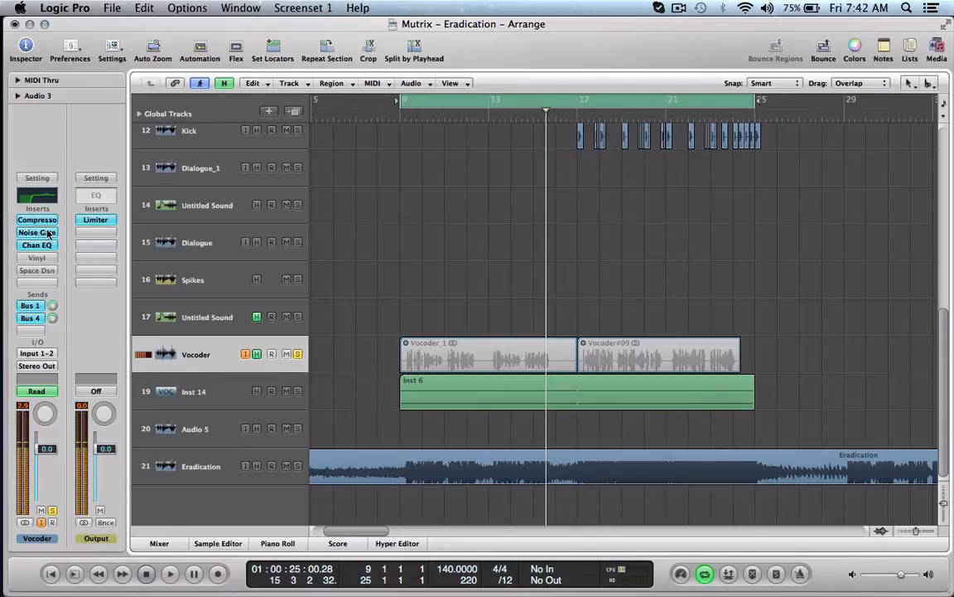
{"action": "mouse_move", "coordinate": [36, 232]}
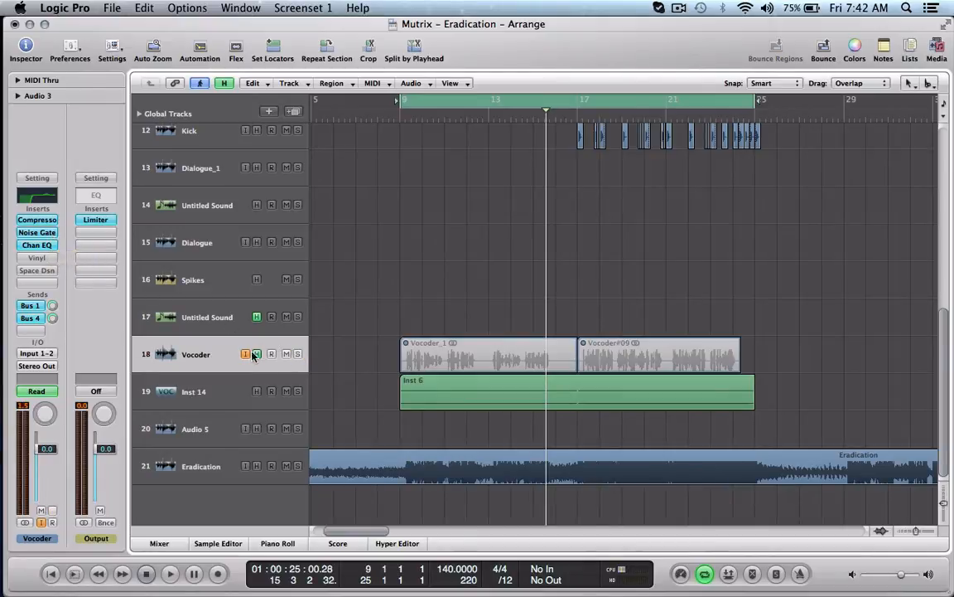
{"action": "left_click", "coordinate": [37, 365]}
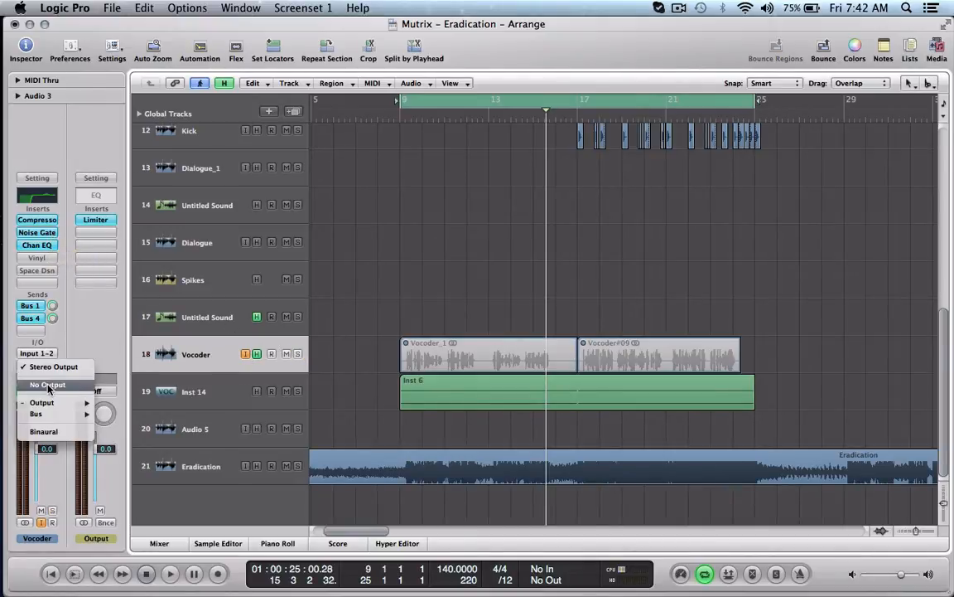
{"action": "left_click", "coordinate": [48, 383]}
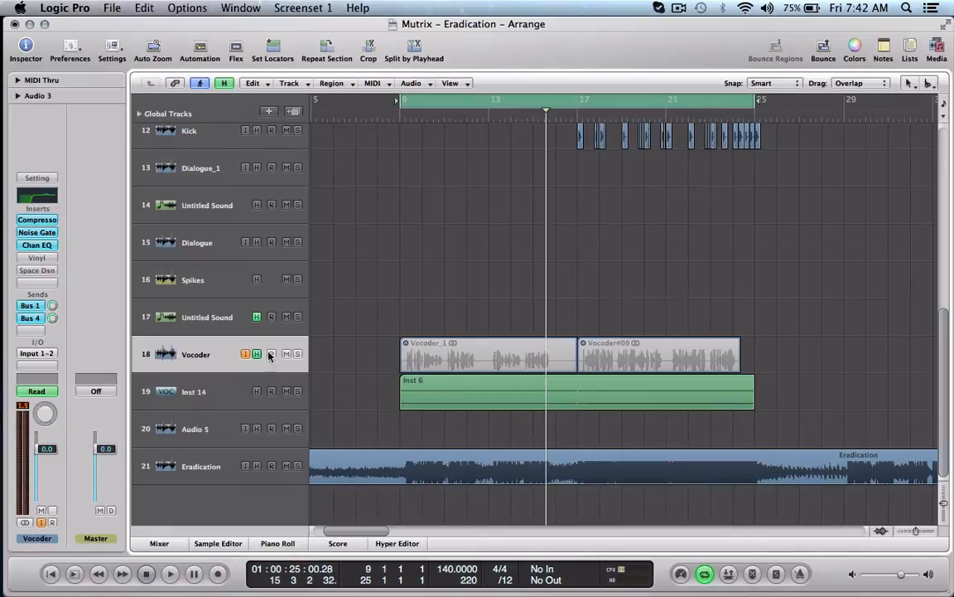
{"action": "left_click", "coordinate": [194, 391]}
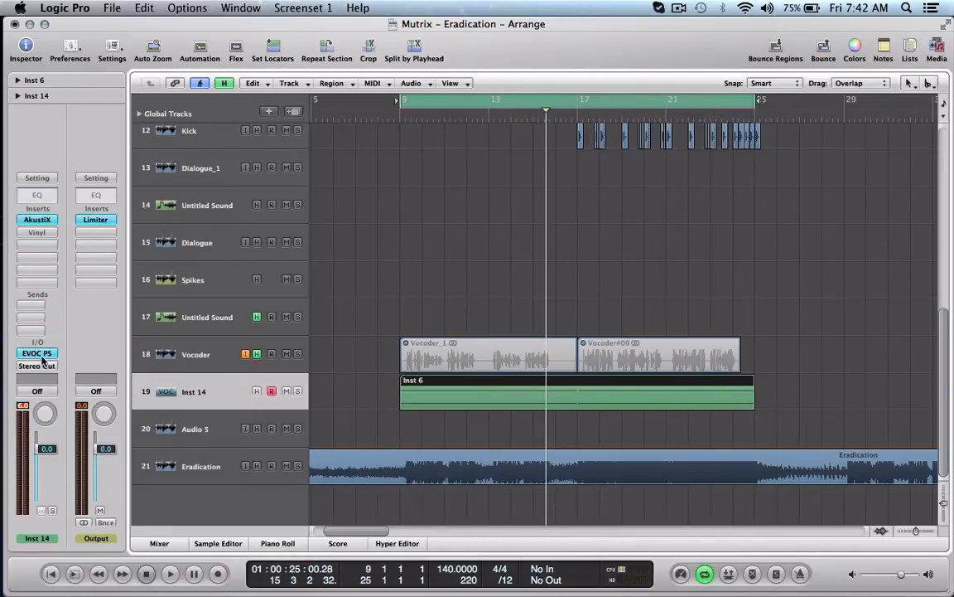
- Open the EVOC PS slot on Inst 14 and choose Bus 1 as Side Chain source
{"action": "left_click", "coordinate": [36, 354]}
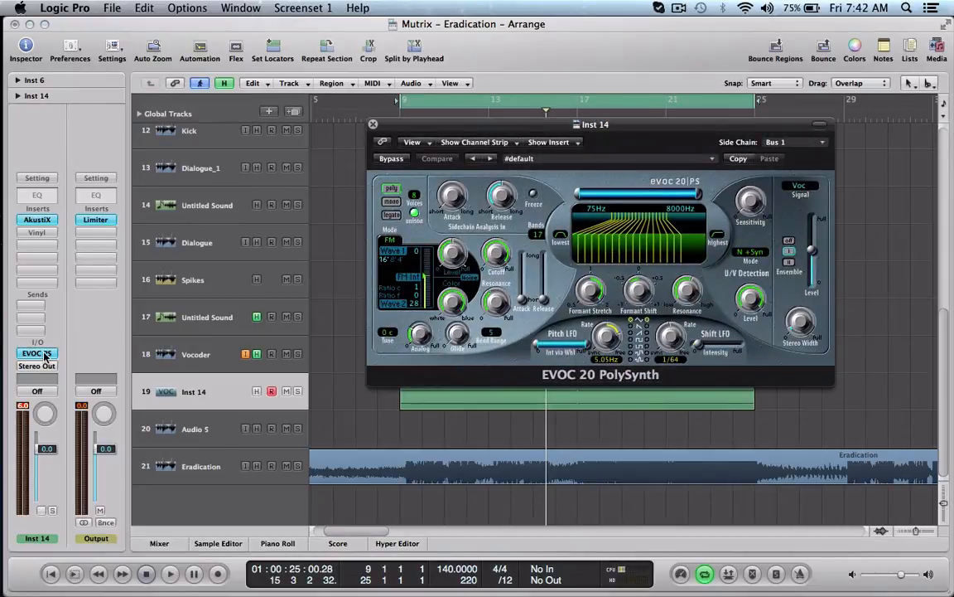
{"action": "left_click", "coordinate": [37, 353]}
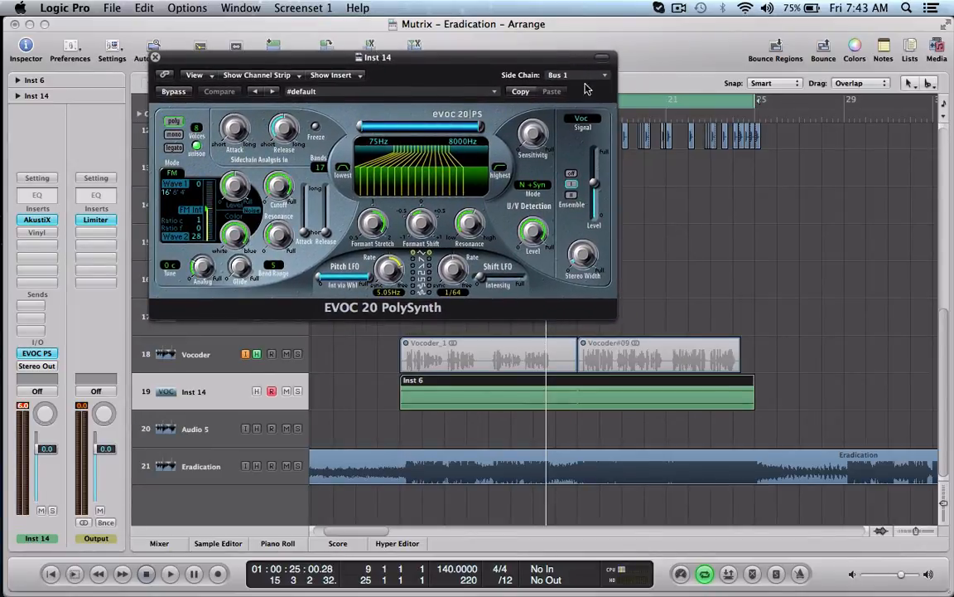
{"action": "mouse_move", "coordinate": [197, 364]}
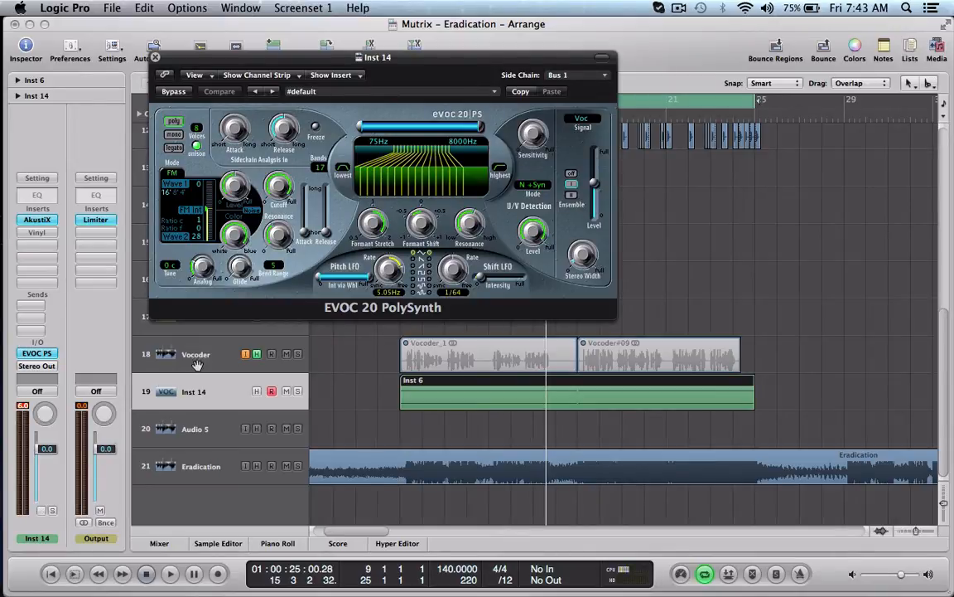
{"action": "left_click", "coordinate": [576, 75]}
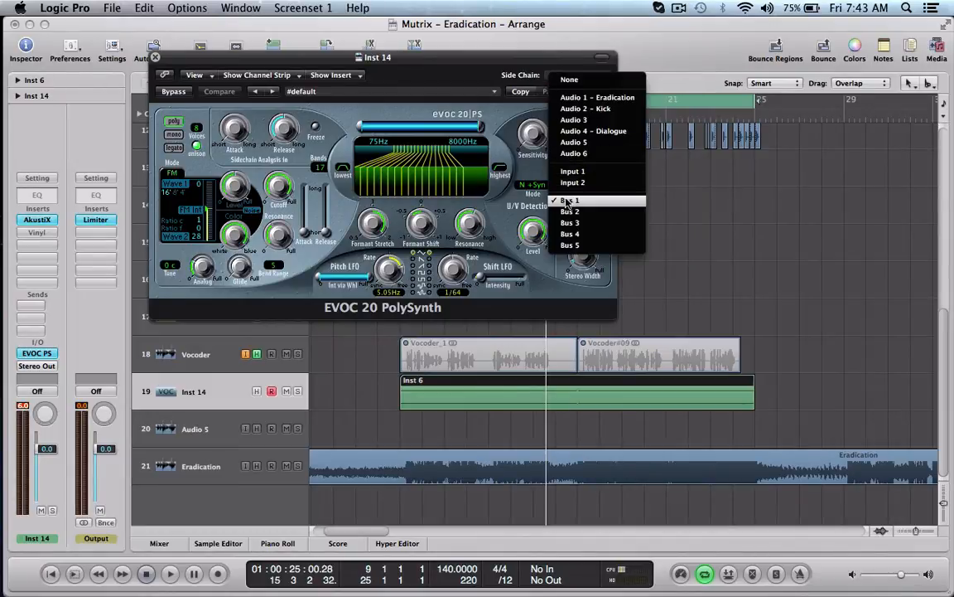
{"action": "left_click", "coordinate": [570, 199]}
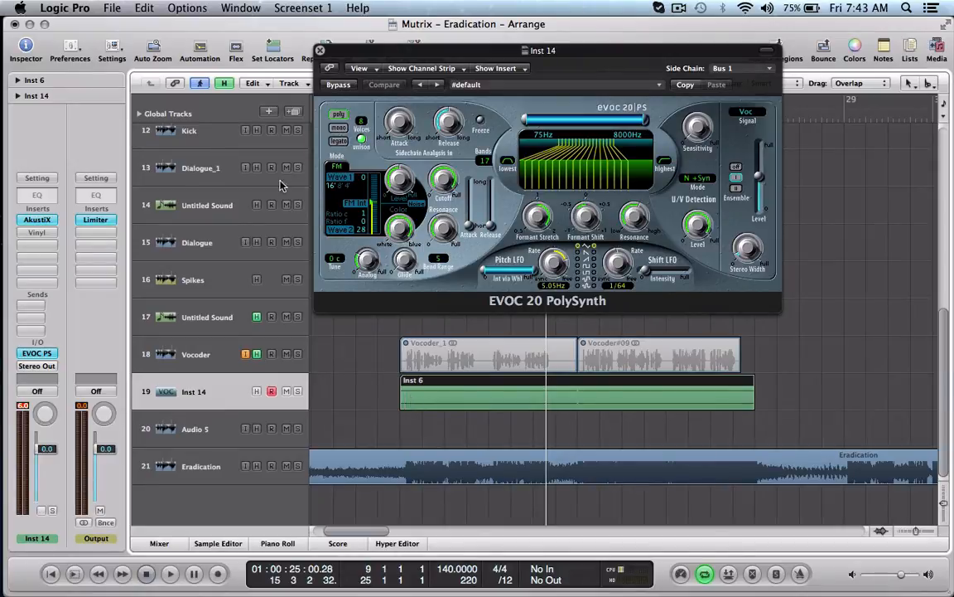
- Close Inst 14's EVOC 20 PolySynth plug-in window
{"action": "left_click", "coordinate": [320, 50]}
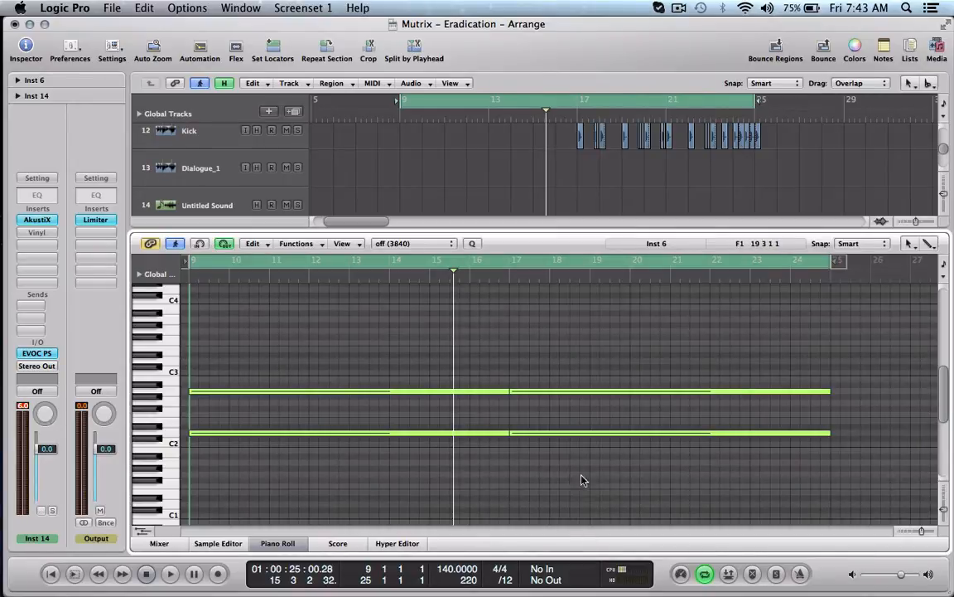
{"action": "mouse_move", "coordinate": [183, 379]}
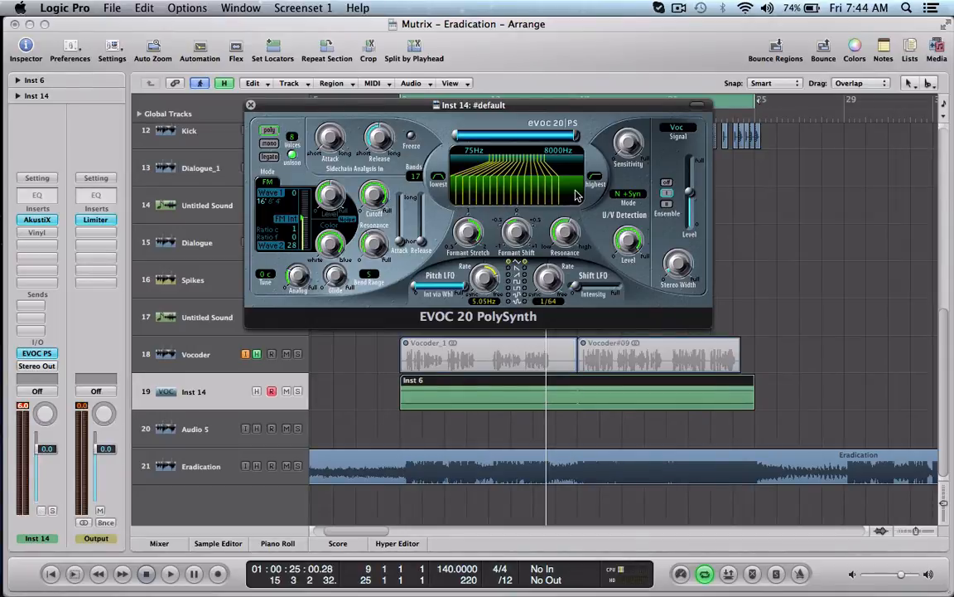
{"action": "mouse_move", "coordinate": [489, 180]}
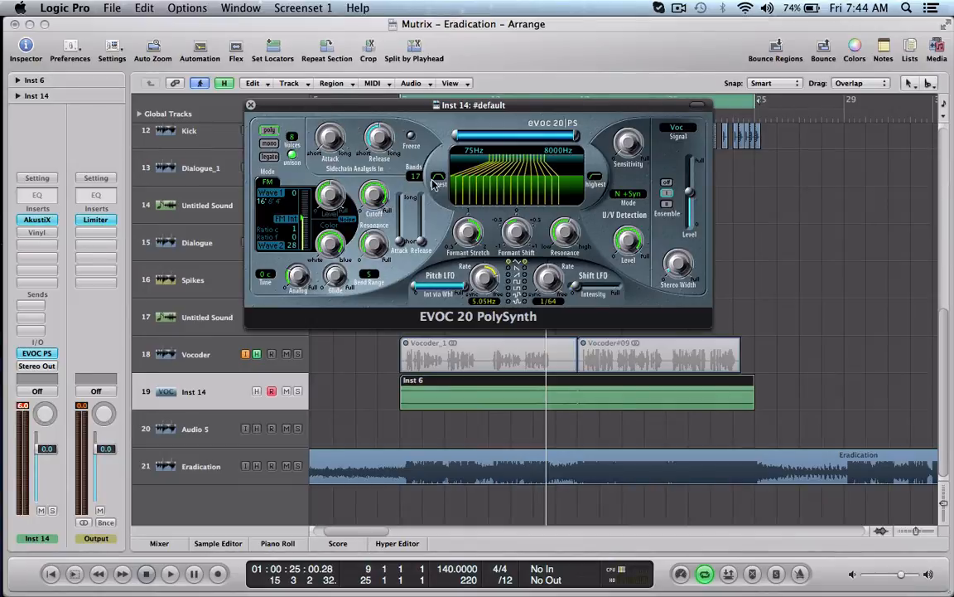
{"action": "mouse_move", "coordinate": [305, 152]}
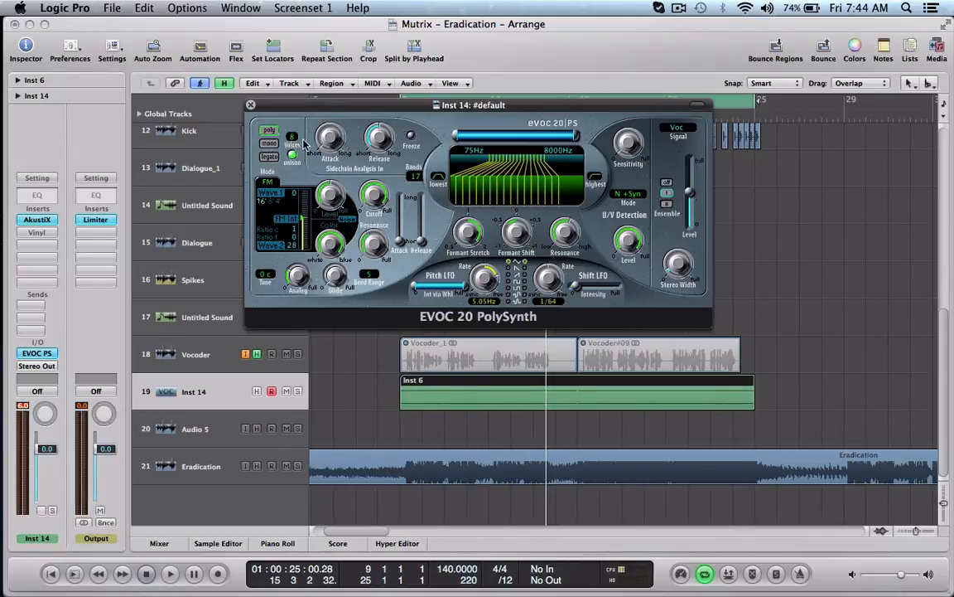
{"action": "mouse_move", "coordinate": [365, 159]}
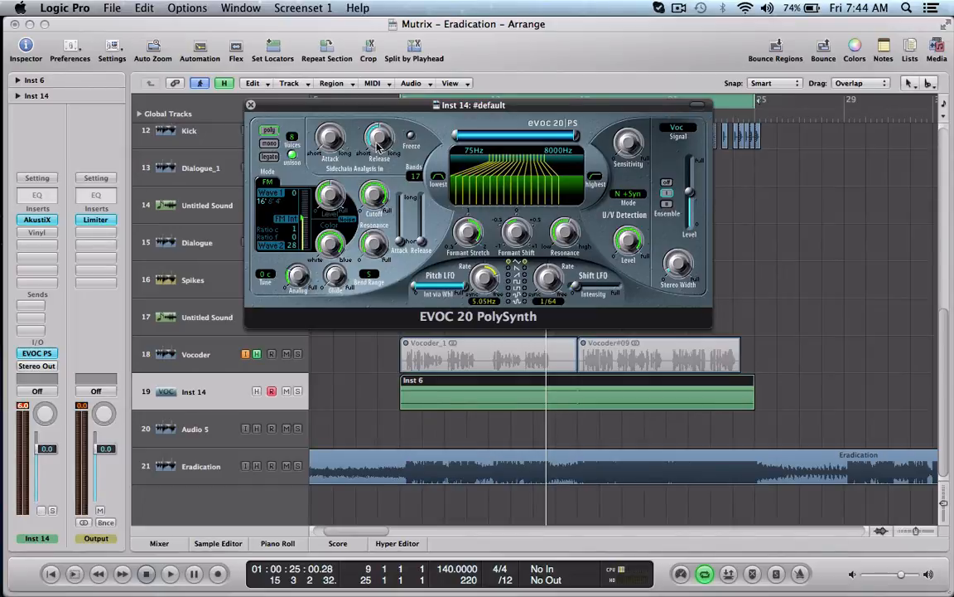
{"action": "mouse_move", "coordinate": [327, 141]}
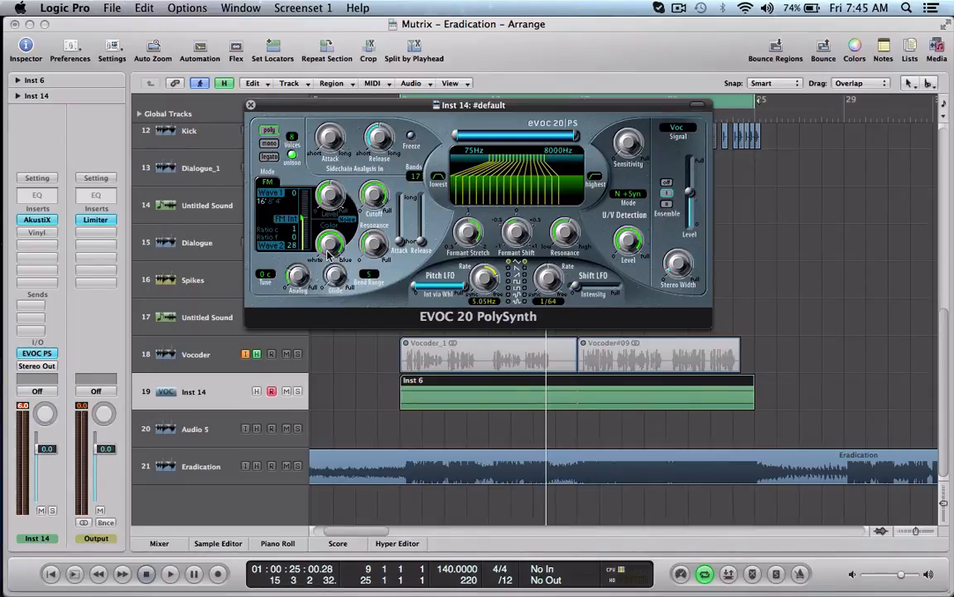
{"action": "mouse_move", "coordinate": [378, 256]}
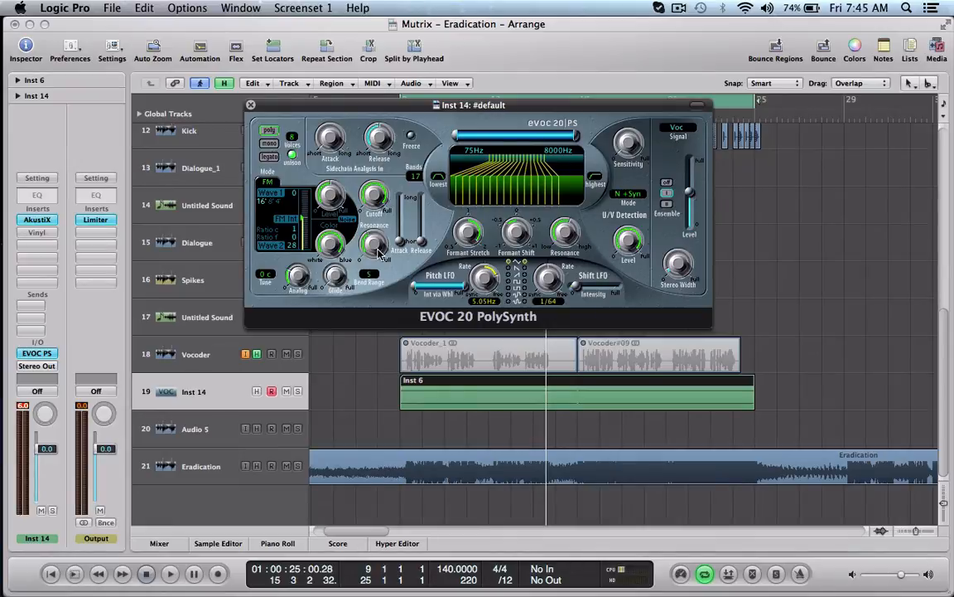
{"action": "mouse_move", "coordinate": [302, 281]}
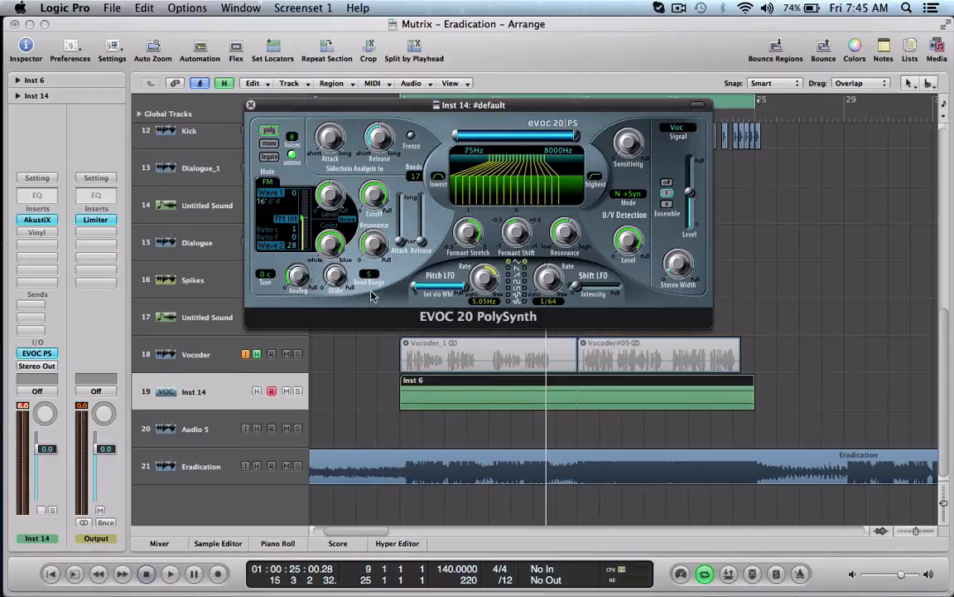
{"action": "mouse_move", "coordinate": [372, 295]}
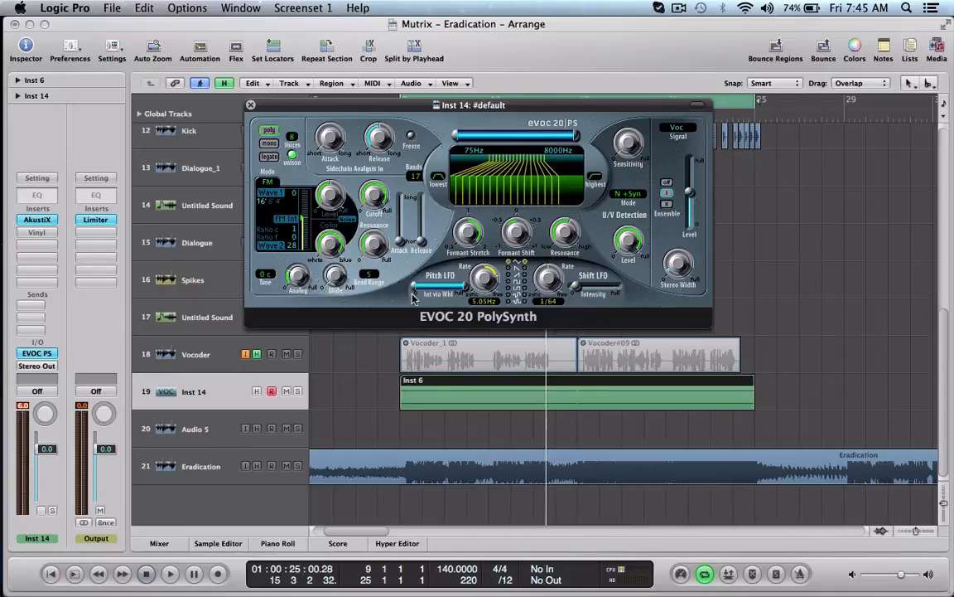
{"action": "mouse_move", "coordinate": [411, 297]}
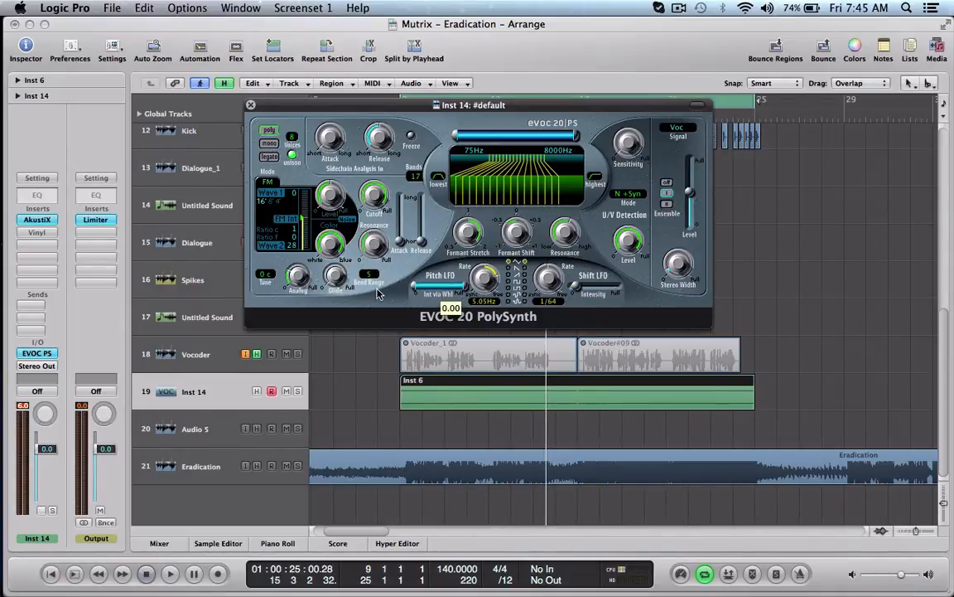
{"action": "mouse_move", "coordinate": [404, 274]}
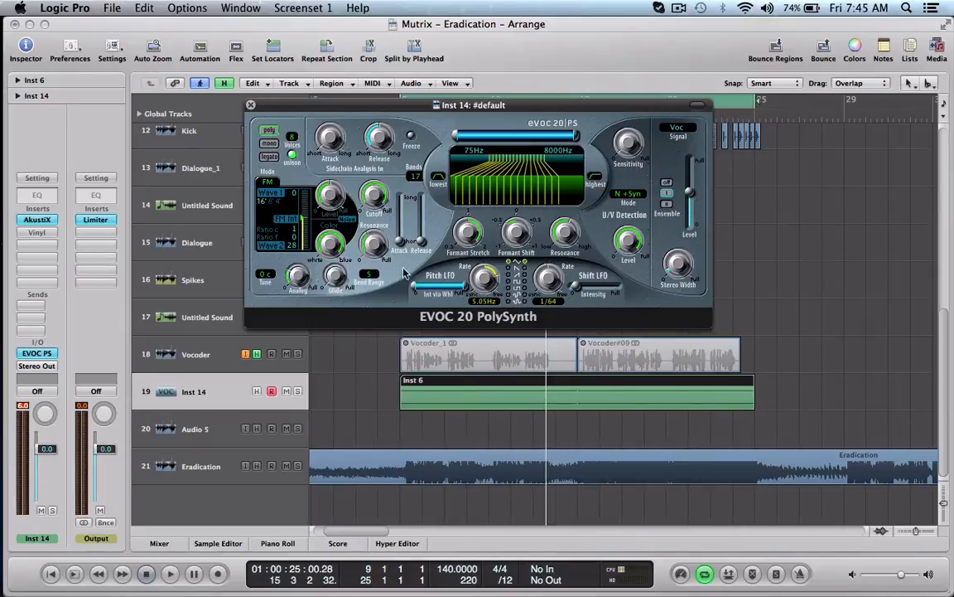
{"action": "mouse_move", "coordinate": [454, 263]}
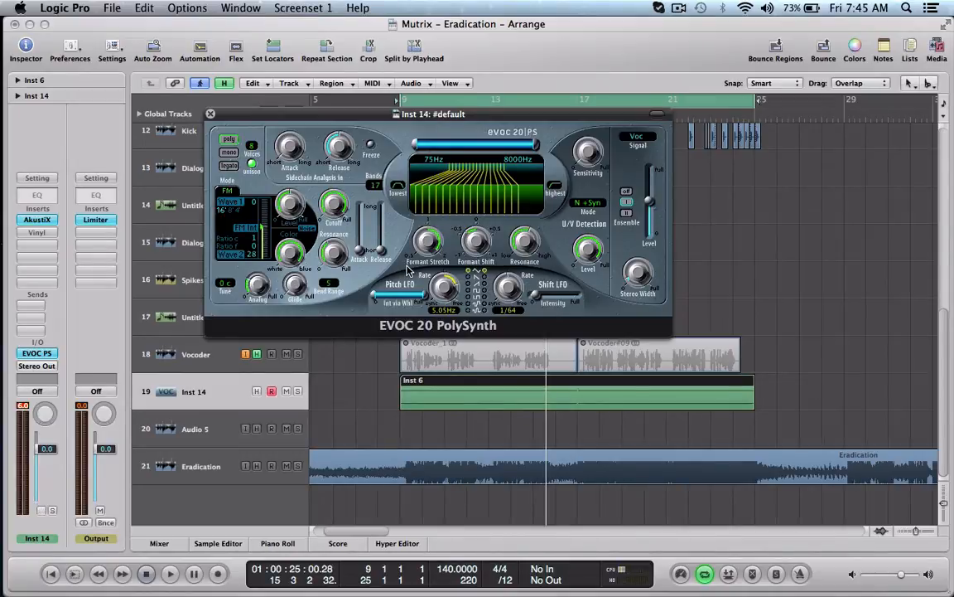
{"action": "mouse_move", "coordinate": [430, 268]}
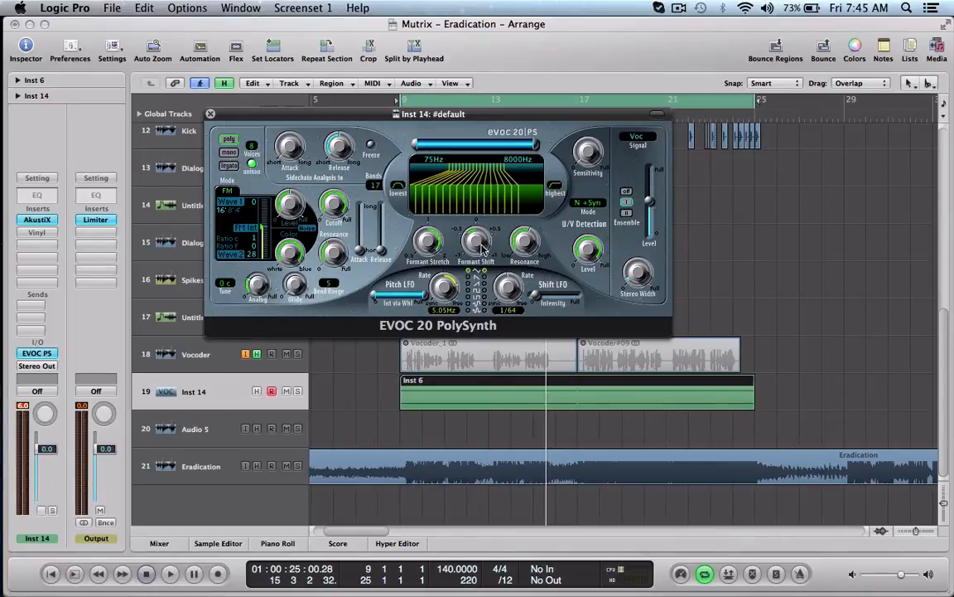
{"action": "left_click_drag", "start_coordinate": [476, 242], "coordinate": [476, 257]}
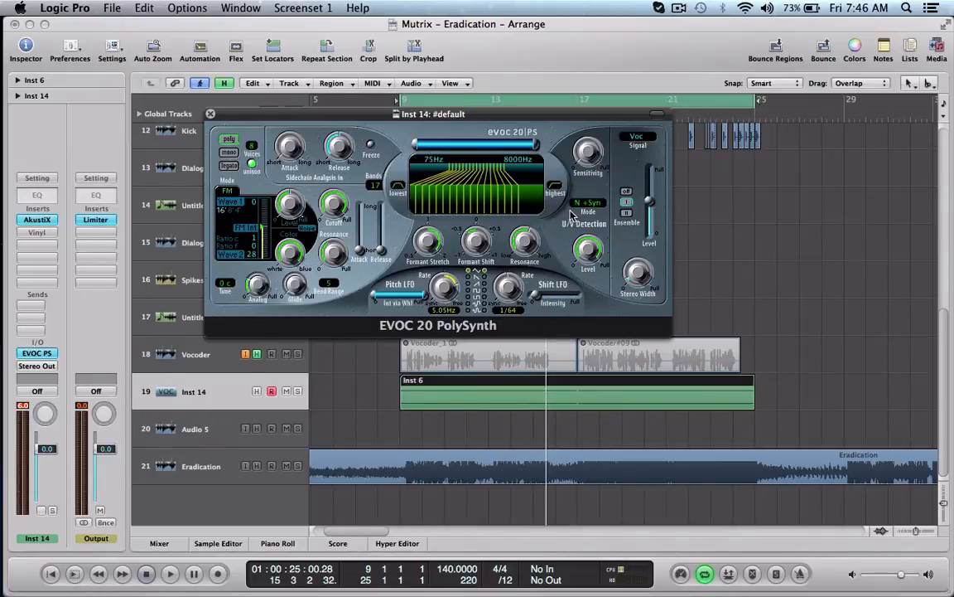
{"action": "mouse_move", "coordinate": [588, 155]}
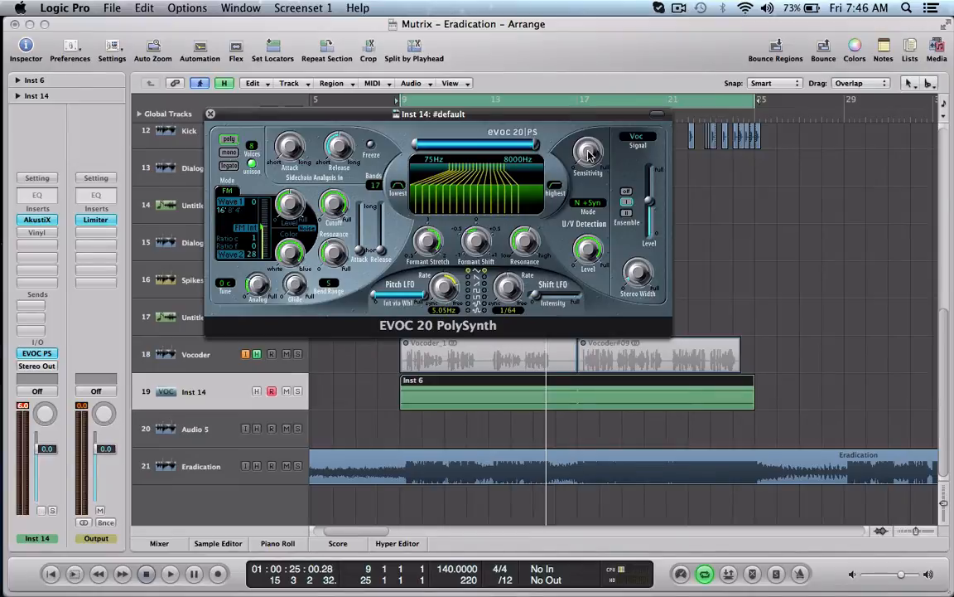
{"action": "mouse_move", "coordinate": [594, 163]}
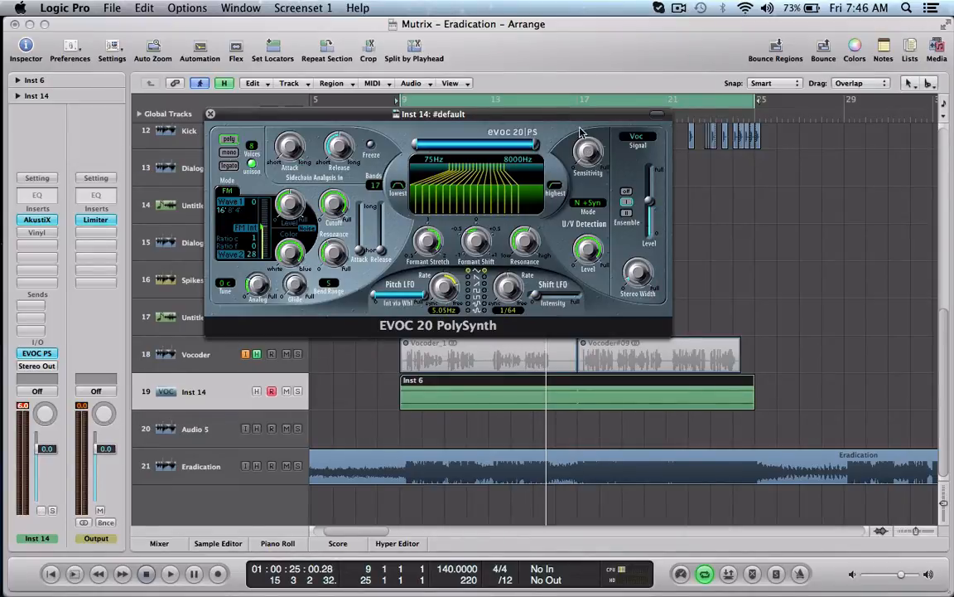
{"action": "mouse_move", "coordinate": [587, 152]}
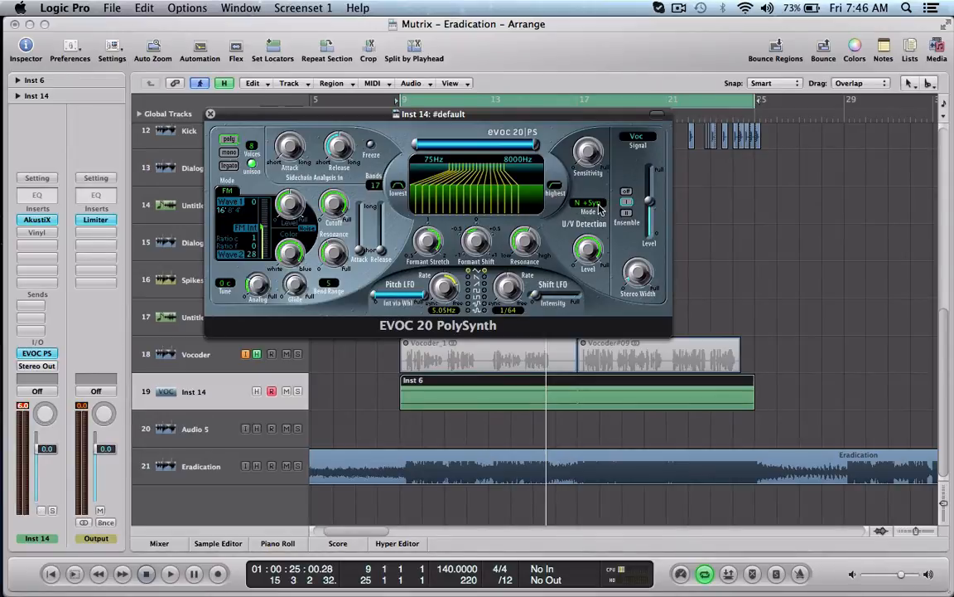
{"action": "left_click", "coordinate": [589, 203]}
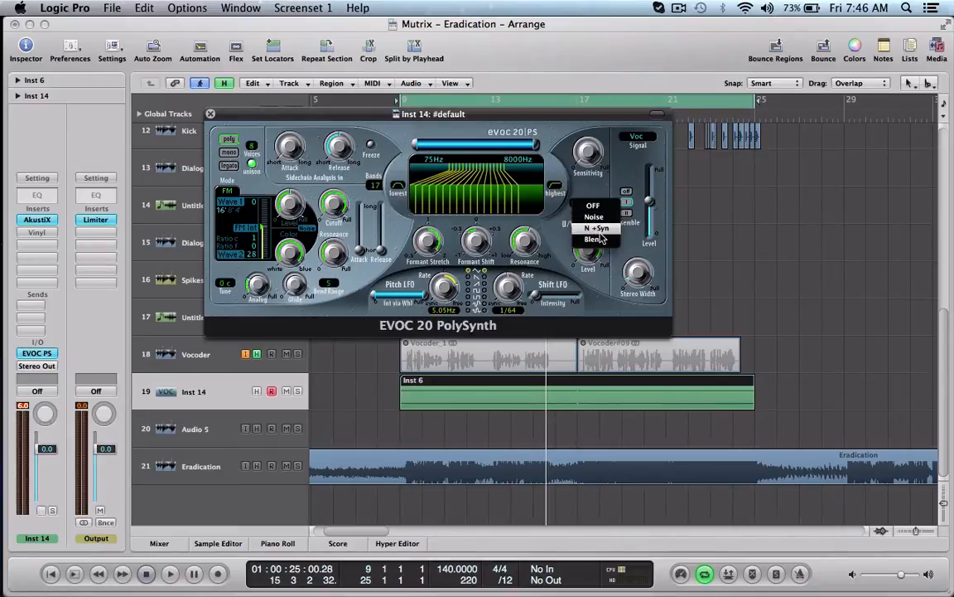
{"action": "left_click", "coordinate": [599, 228]}
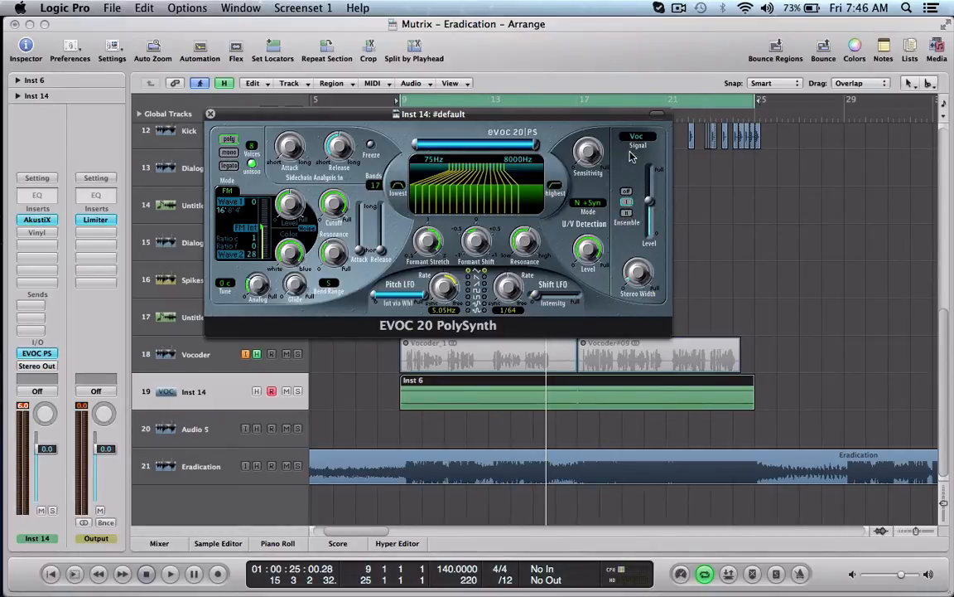
{"action": "mouse_move", "coordinate": [580, 135]}
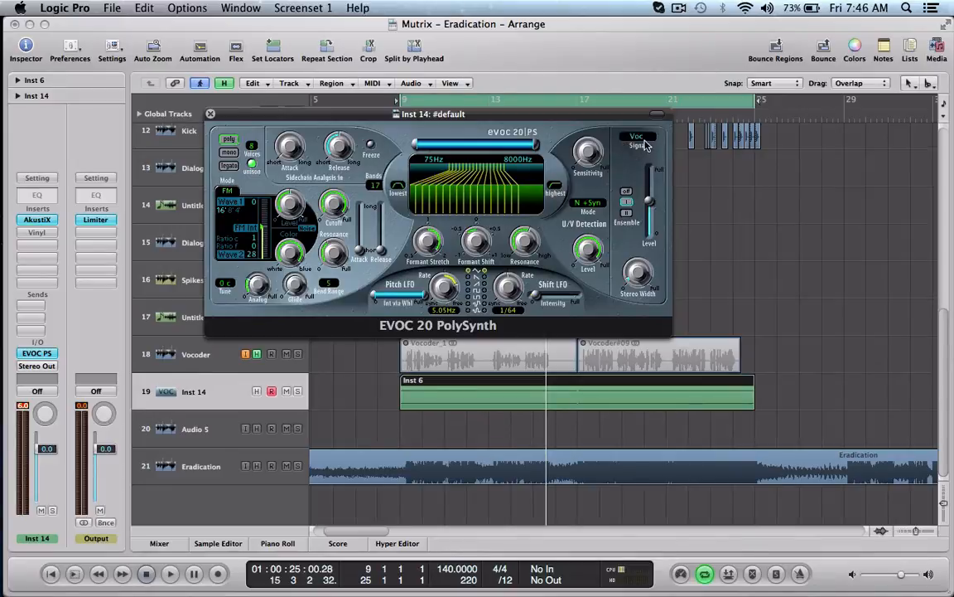
{"action": "left_click", "coordinate": [642, 137]}
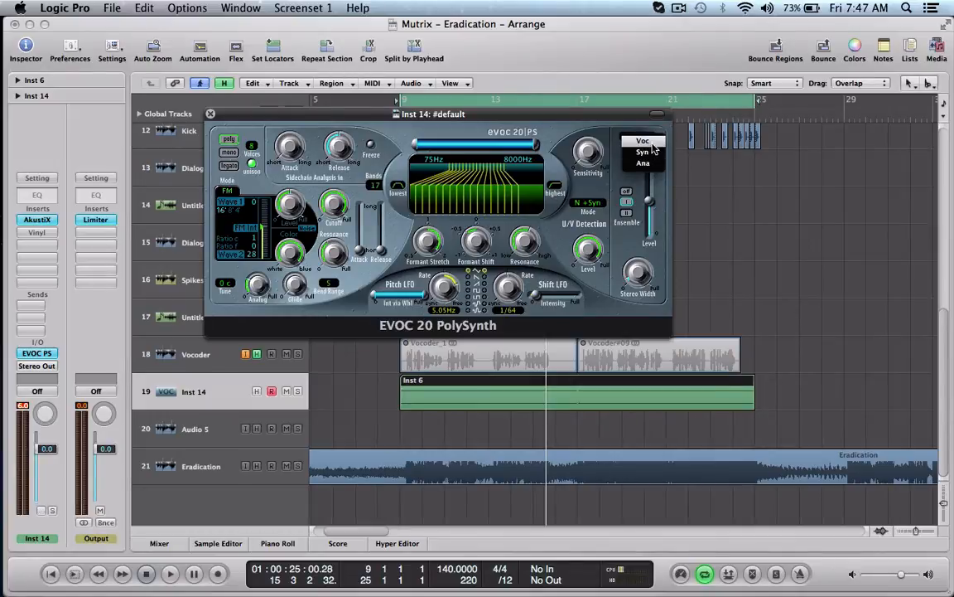
{"action": "left_click", "coordinate": [644, 152]}
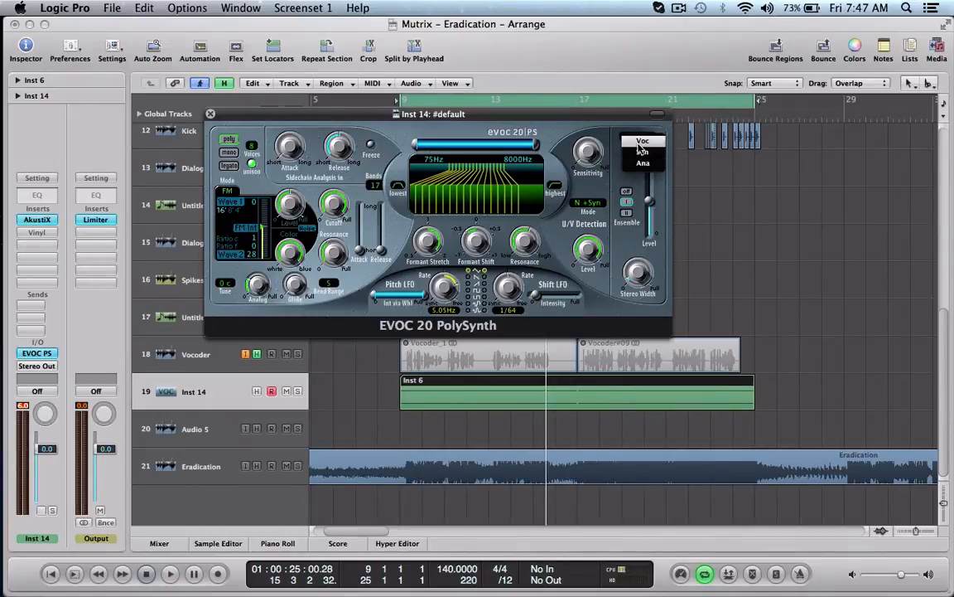
{"action": "left_click", "coordinate": [643, 151]}
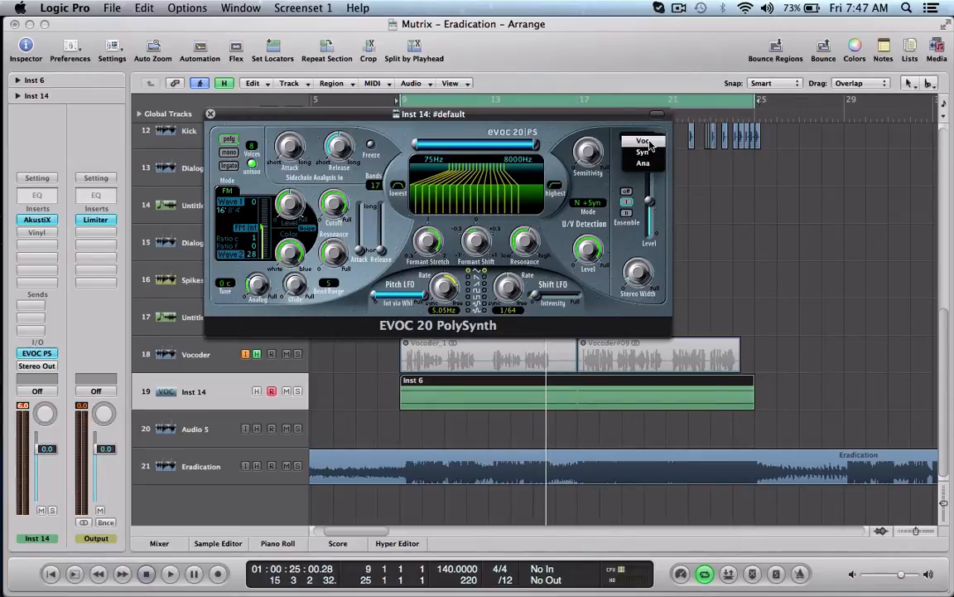
{"action": "left_click", "coordinate": [643, 145]}
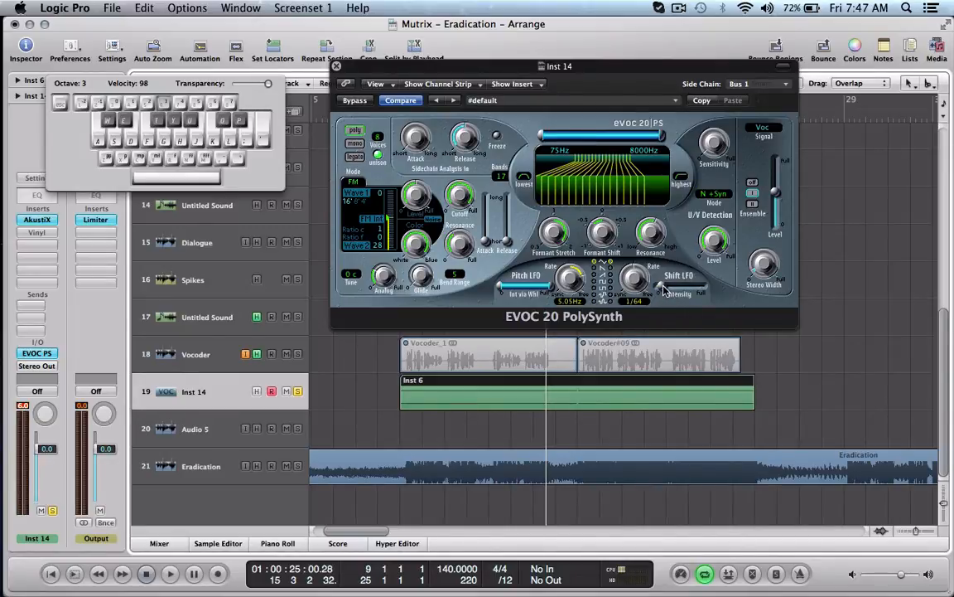
- Lower the EVOC 20 PolySynth's Shift LFO Intensity to about 0.08
{"action": "left_click", "coordinate": [634, 281]}
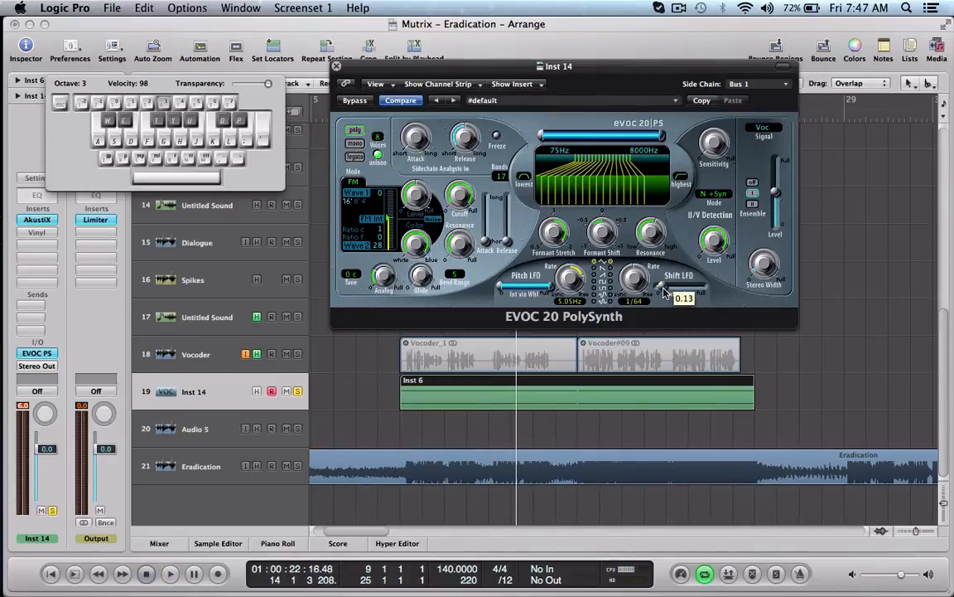
{"action": "left_click_drag", "start_coordinate": [634, 279], "coordinate": [634, 290]}
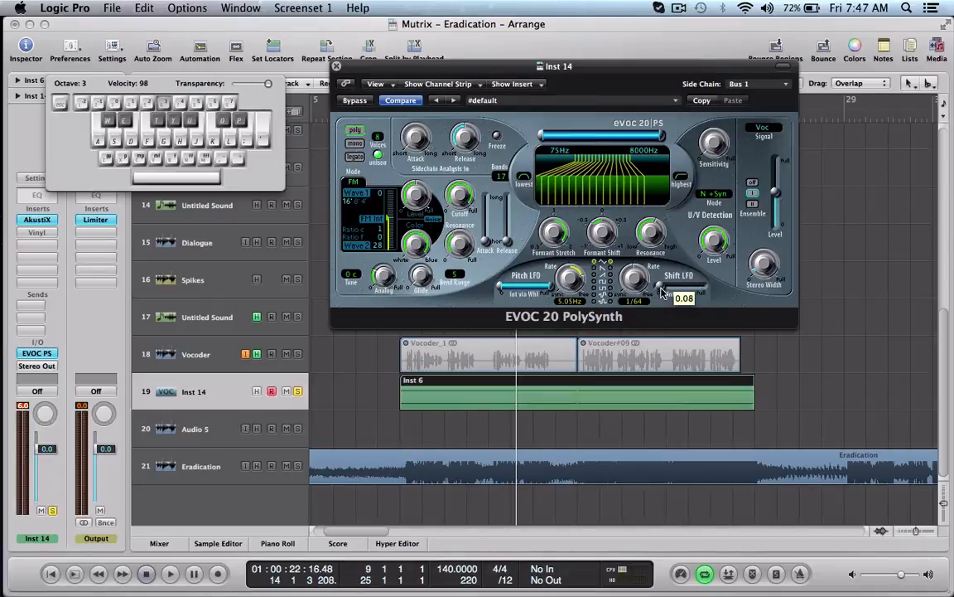
{"action": "left_click_drag", "start_coordinate": [655, 281], "coordinate": [655, 273]}
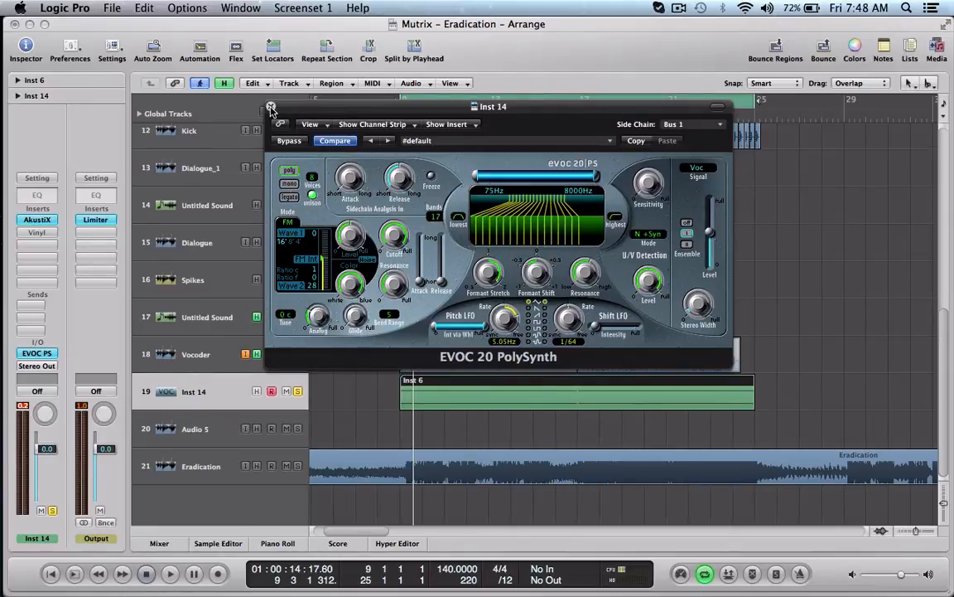
- Close Inst 14's EVOC window and select the Inst 6 MIDI region
{"action": "left_click", "coordinate": [271, 106]}
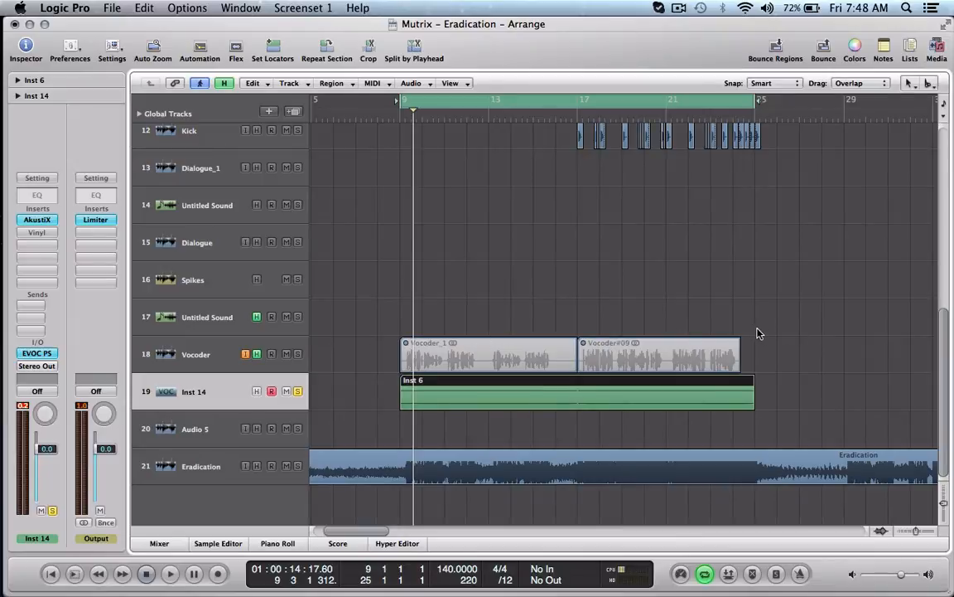
{"action": "left_click", "coordinate": [463, 355]}
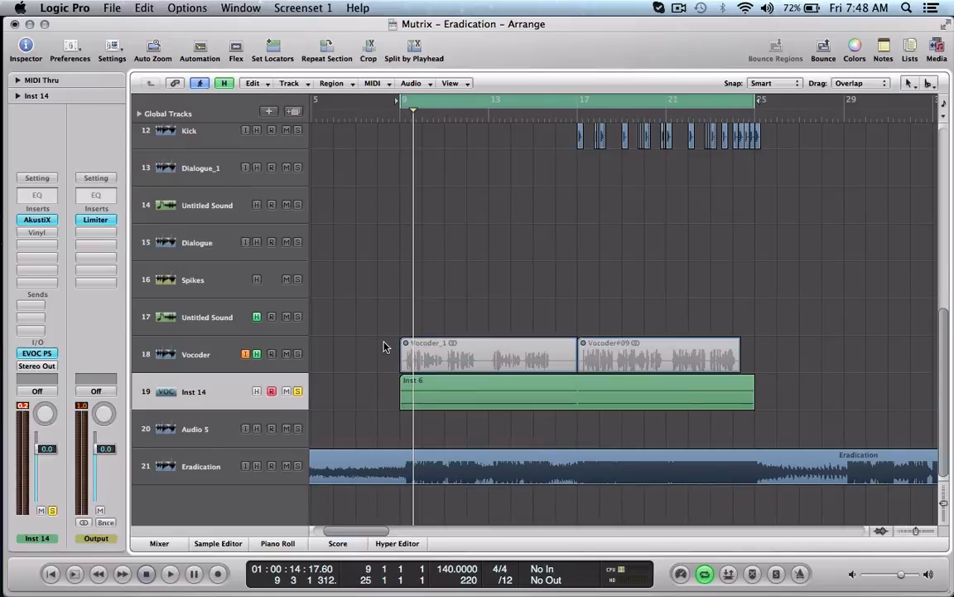
{"action": "mouse_move", "coordinate": [455, 201]}
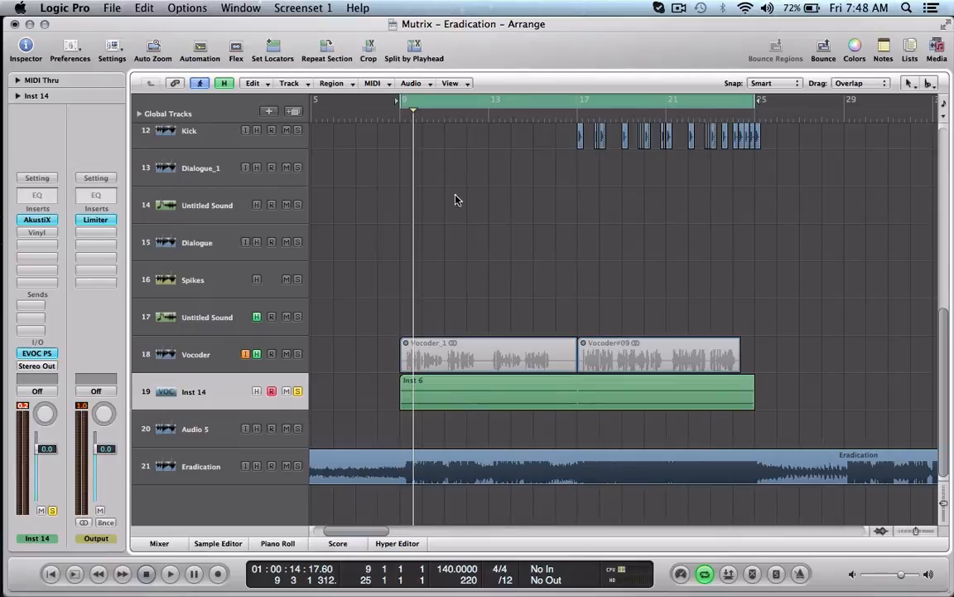
{"action": "mouse_move", "coordinate": [663, 190]}
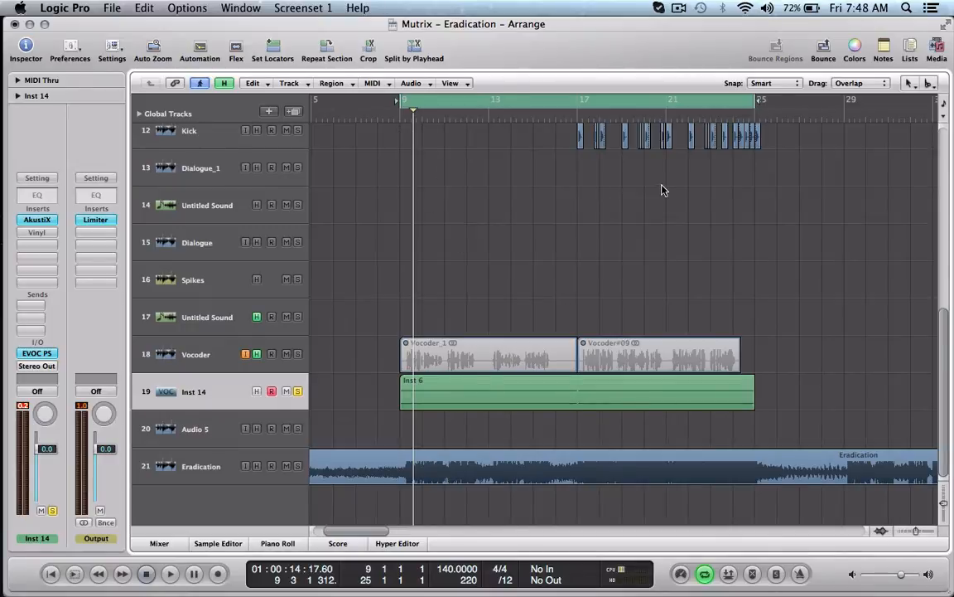